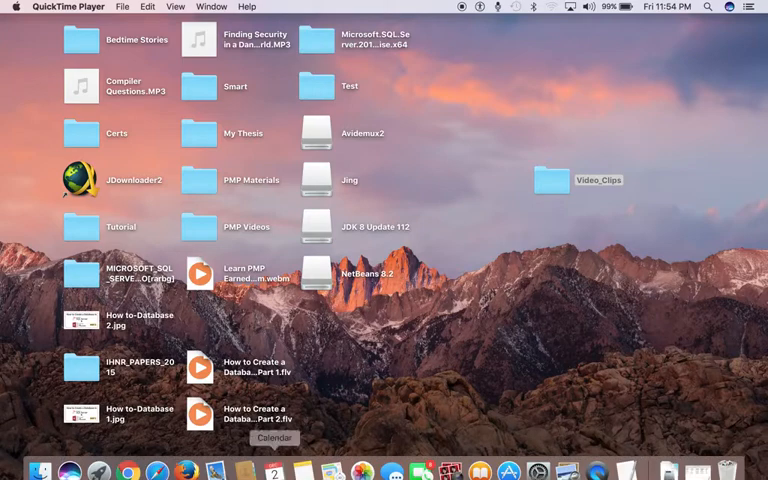
mouse_move(40, 460)
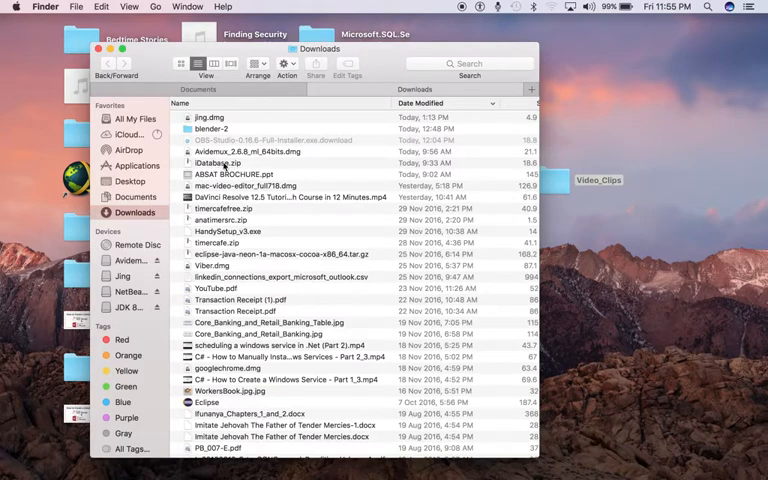
Step: Open the Downloads folder in Finder and launch the iDatabase application from it
right_click(220, 164)
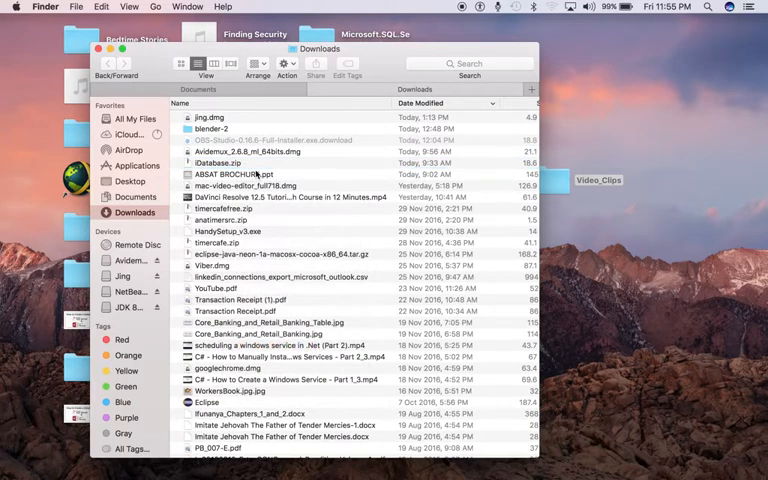
double_click(218, 164)
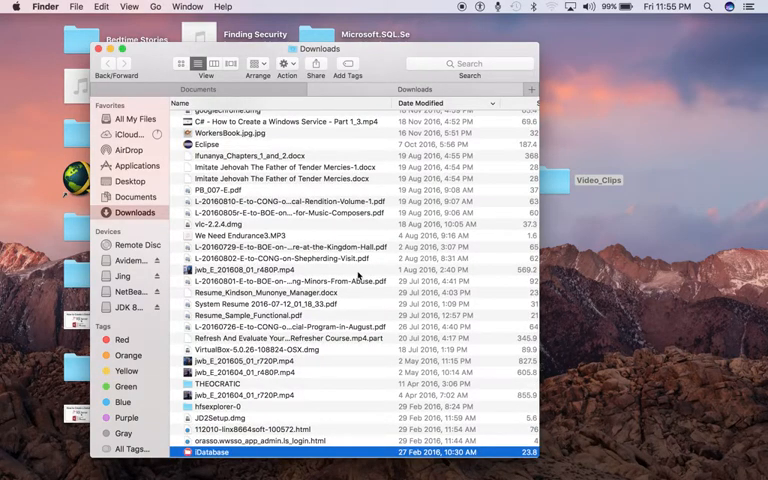
scroll("down", 3)
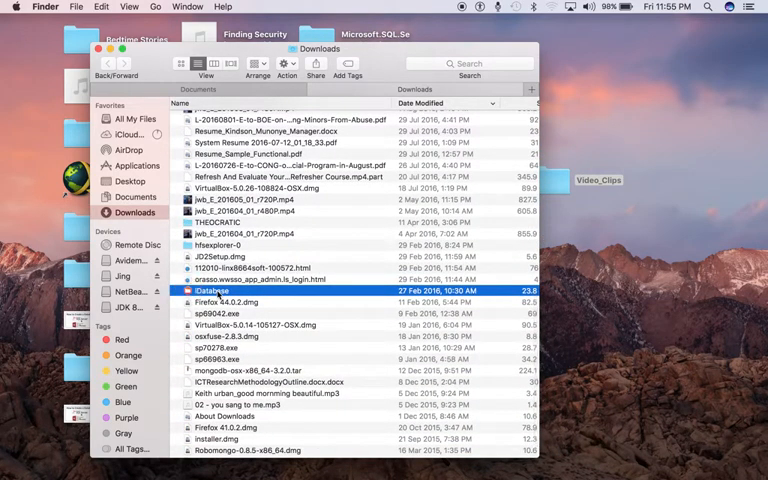
double_click(210, 290)
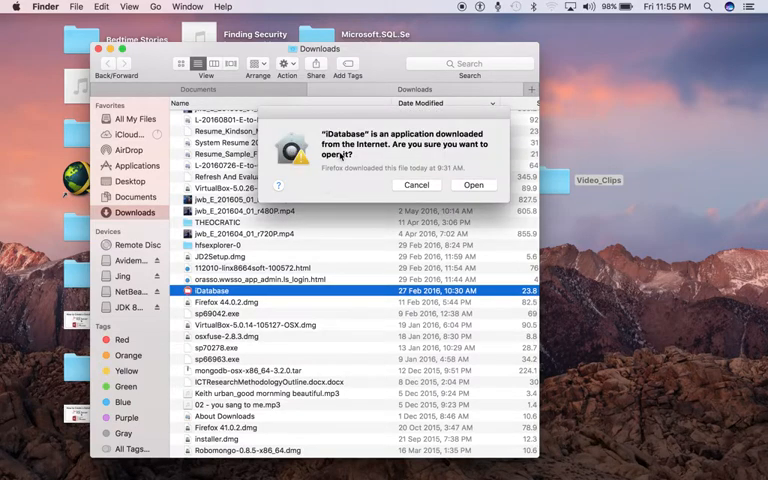
mouse_move(420, 160)
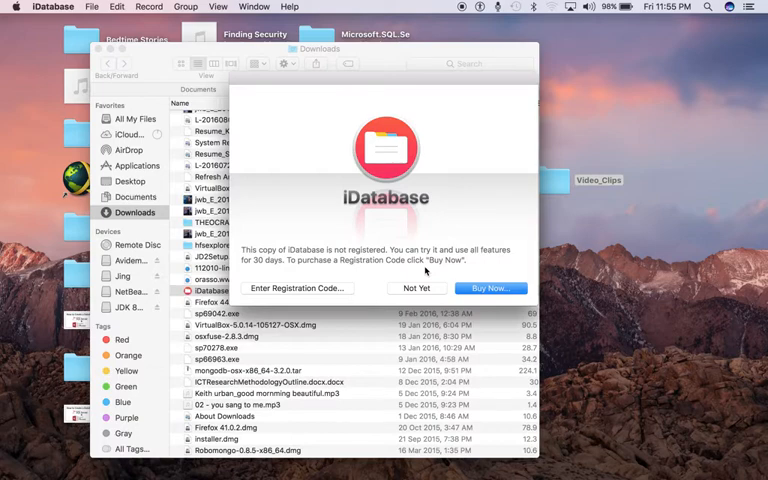
mouse_move(412, 298)
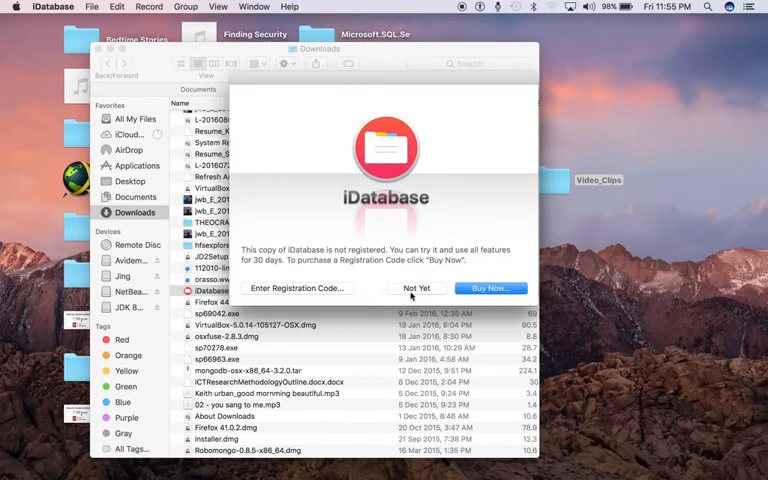
Step: Dismiss the registration reminder with Not Yet to reach the Databases window
left_click(416, 288)
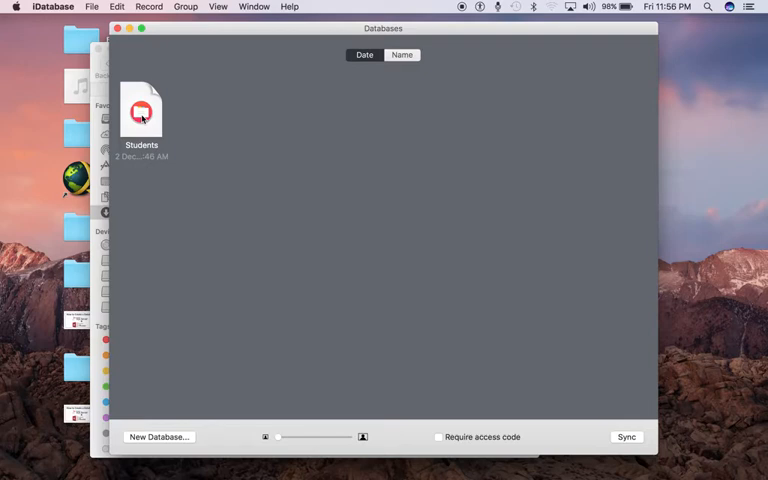
Step: Delete the Students database via its context menu and confirm, leaving no databases
right_click(140, 110)
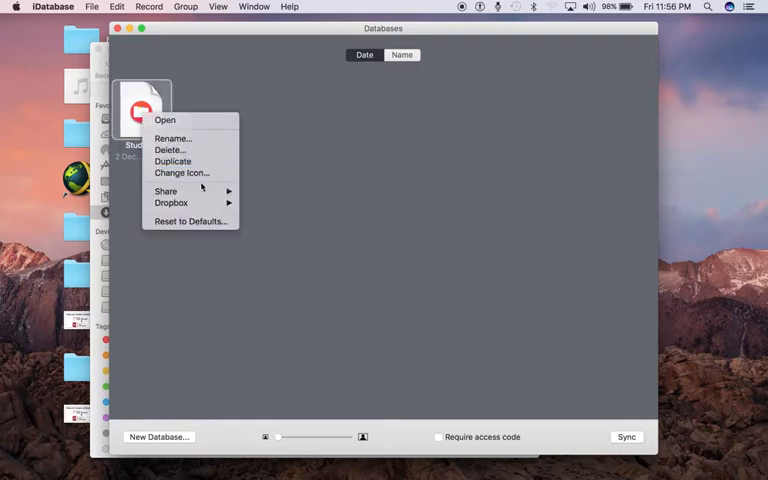
left_click(170, 148)
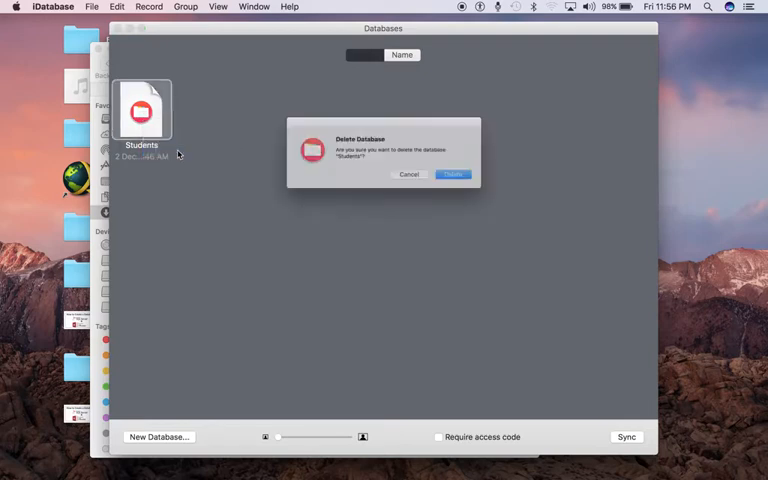
left_click(452, 174)
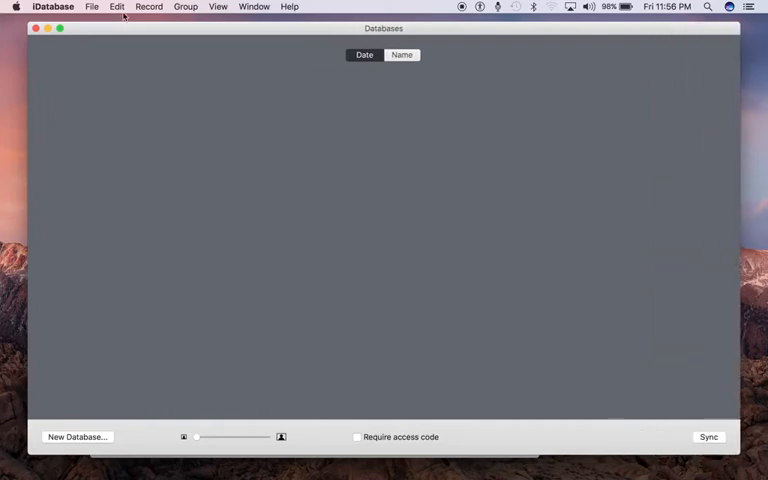
Step: Create a new database from File > New Database using the blank None template
left_click(92, 8)
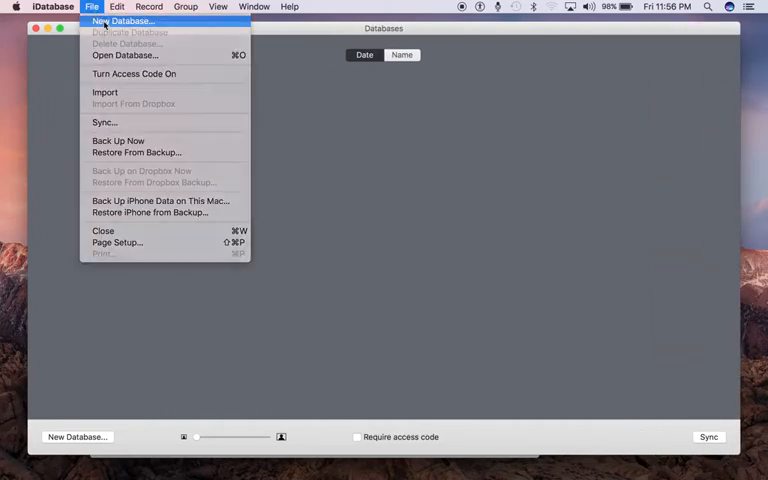
left_click(120, 20)
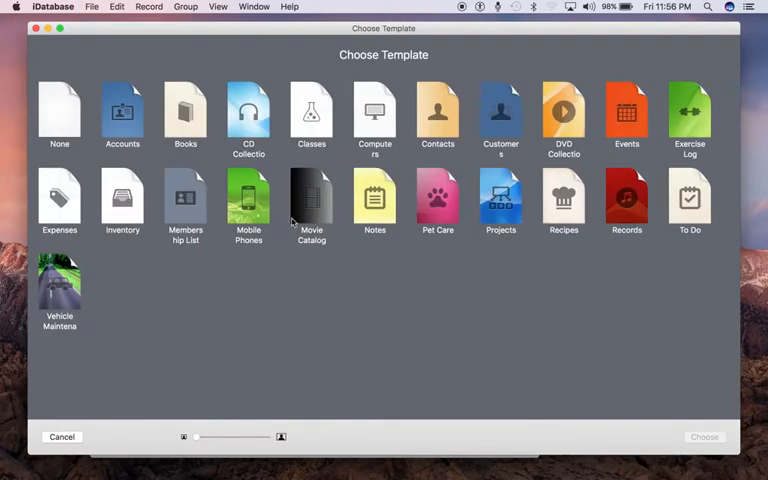
mouse_move(516, 262)
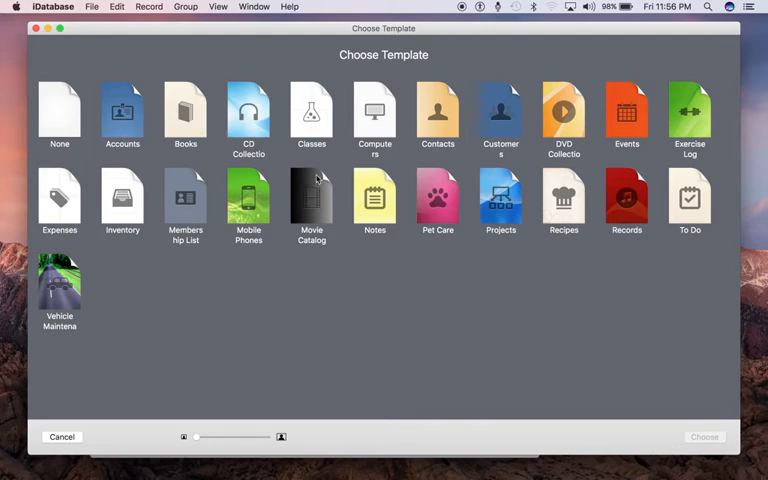
mouse_move(320, 246)
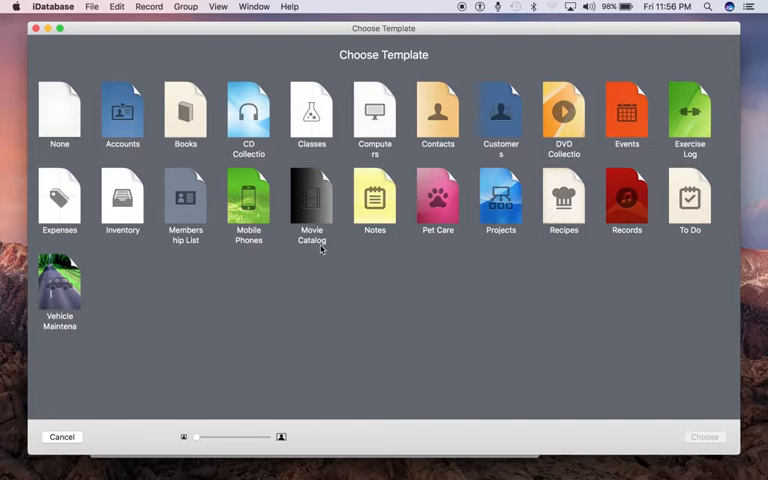
mouse_move(344, 292)
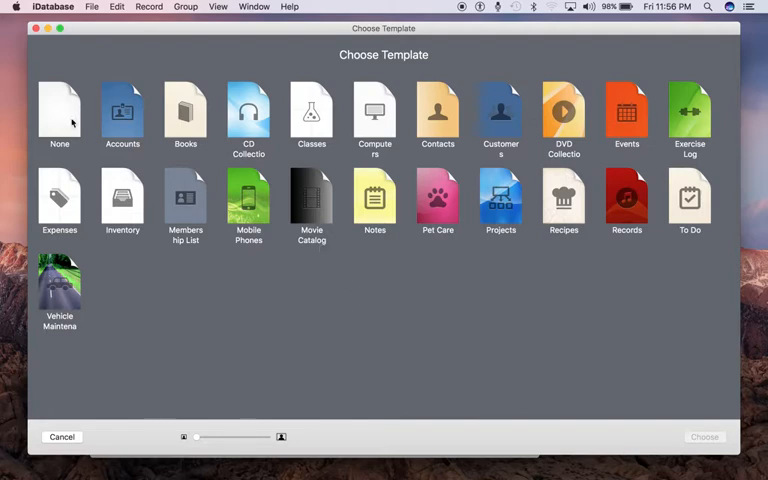
left_click(60, 110)
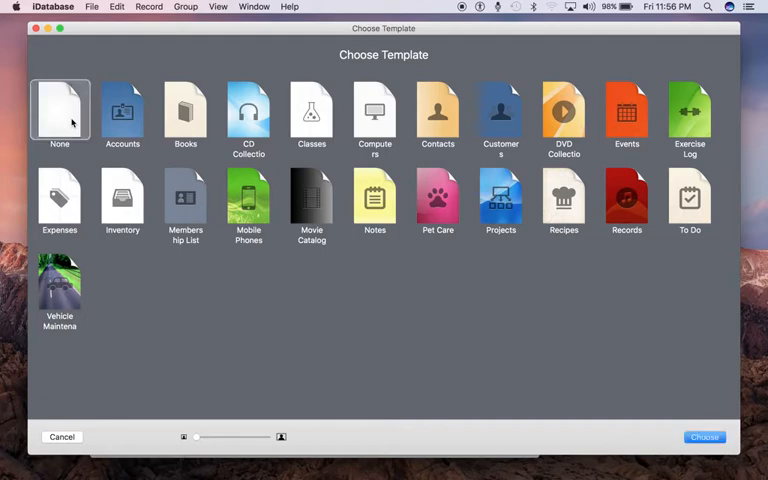
left_click(704, 436)
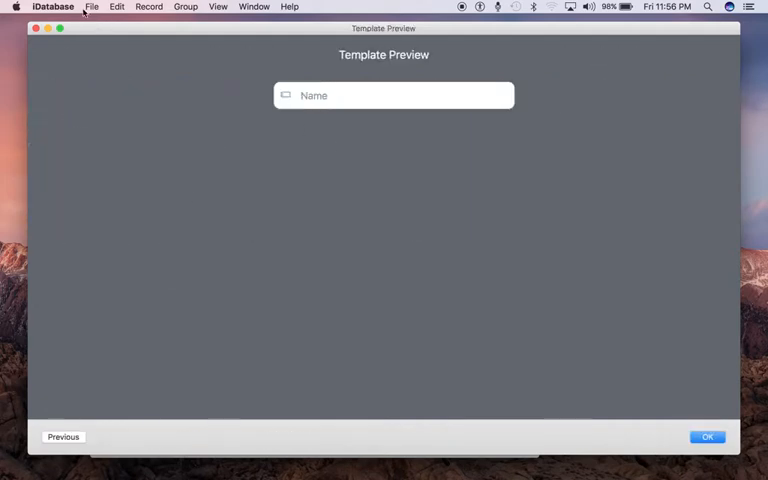
left_click(92, 8)
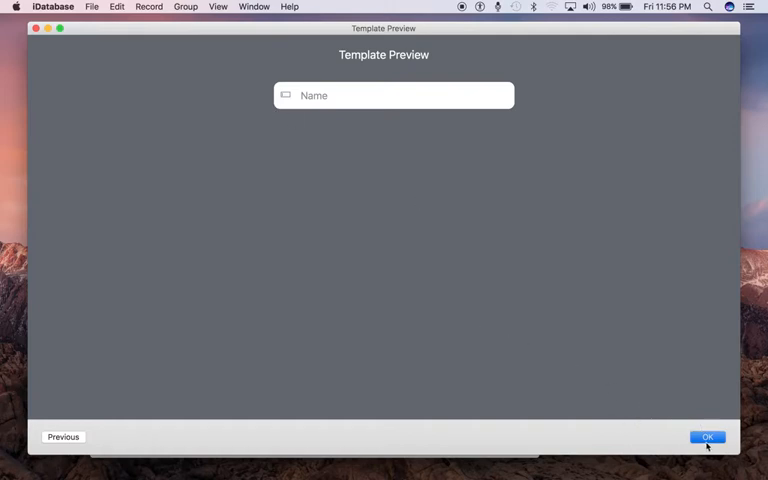
left_click(708, 436)
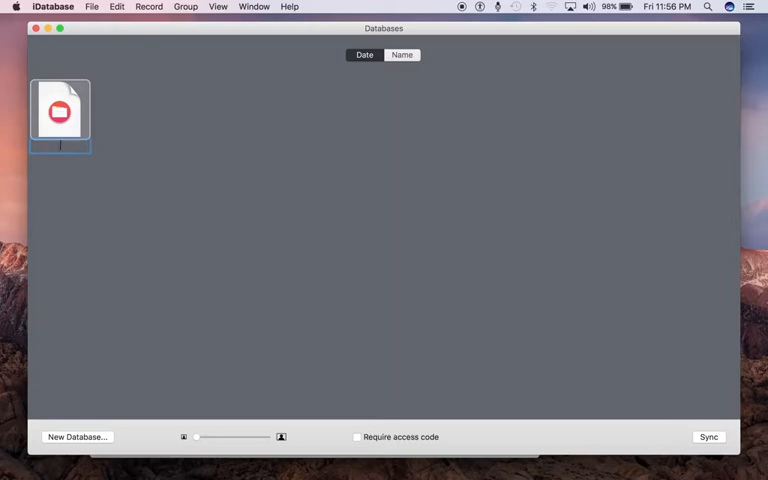
Step: Name the new database StudendDB and open it to its empty welcome view
type("Stu")
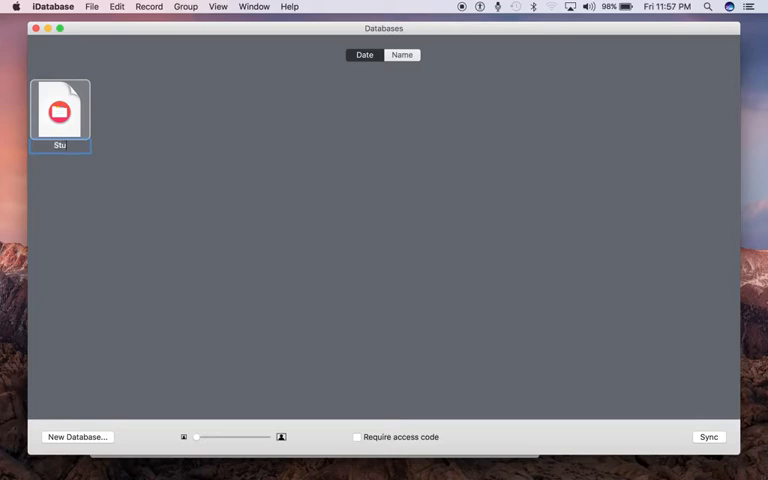
type("StudendDB")
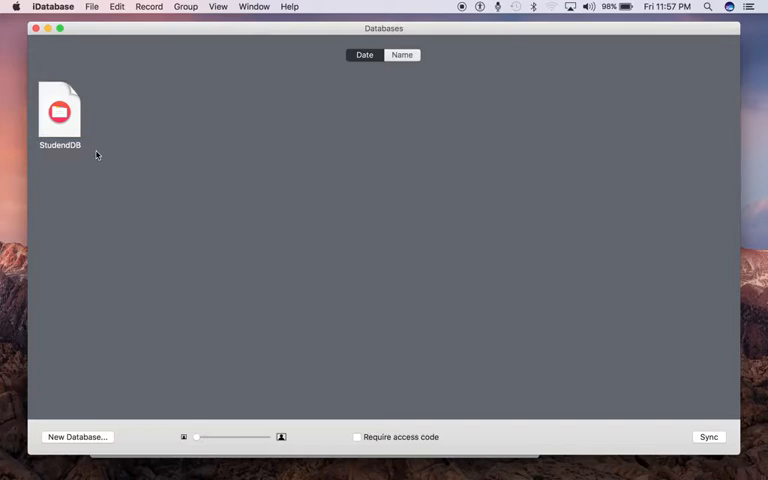
left_click(60, 112)
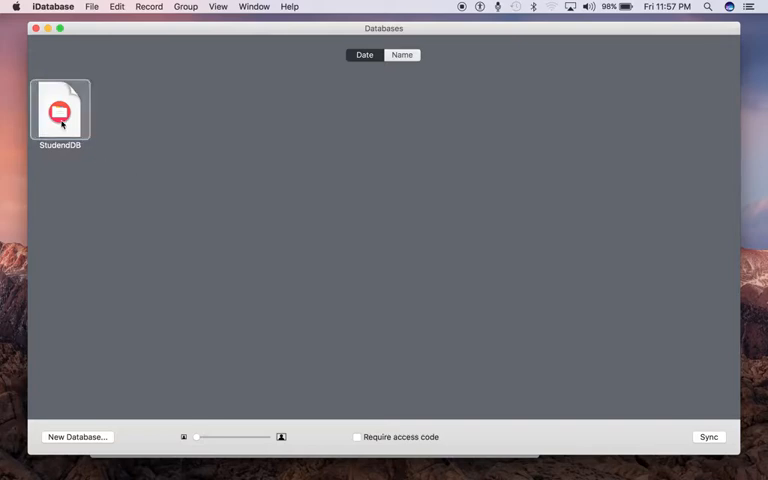
double_click(60, 110)
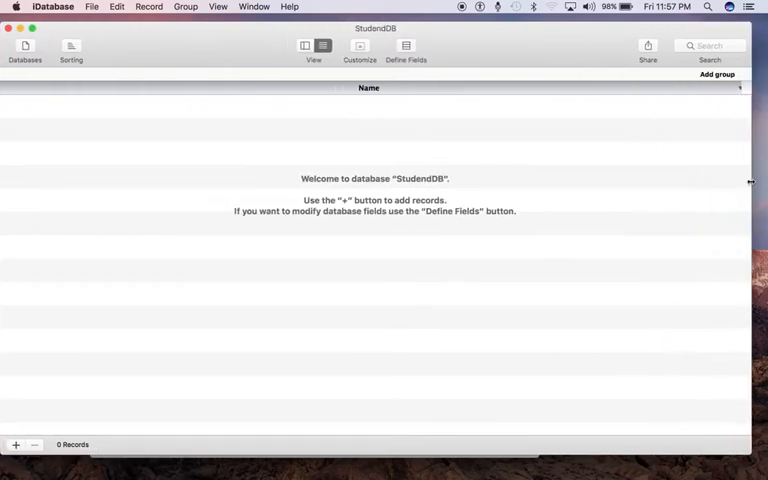
mouse_move(354, 184)
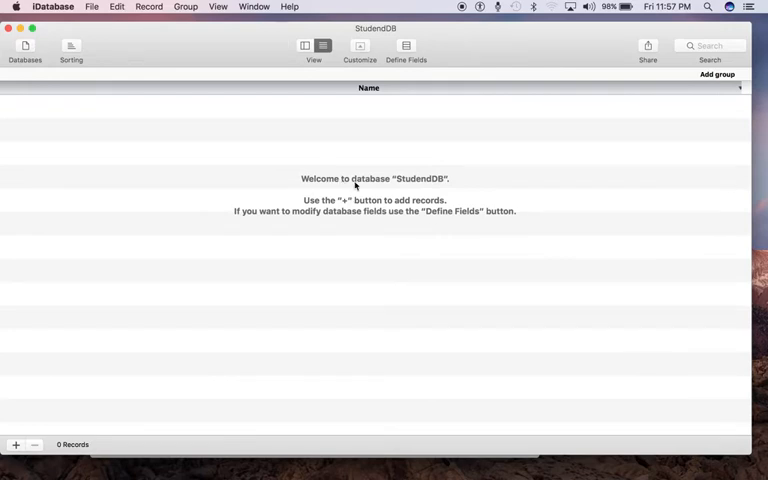
mouse_move(400, 212)
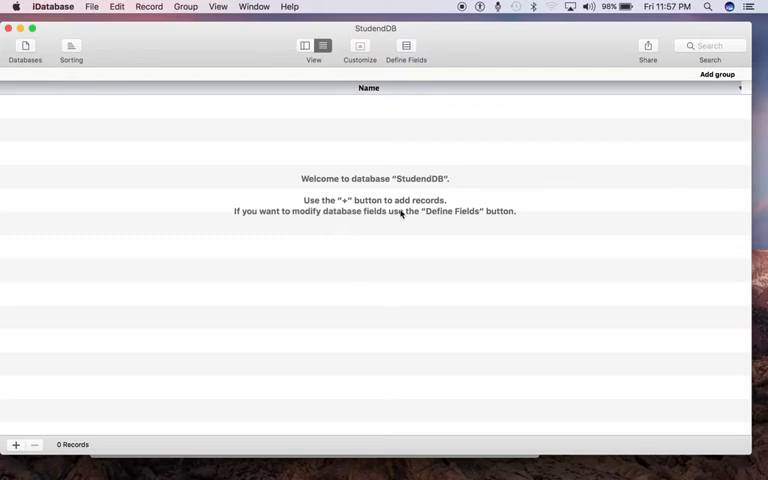
mouse_move(304, 216)
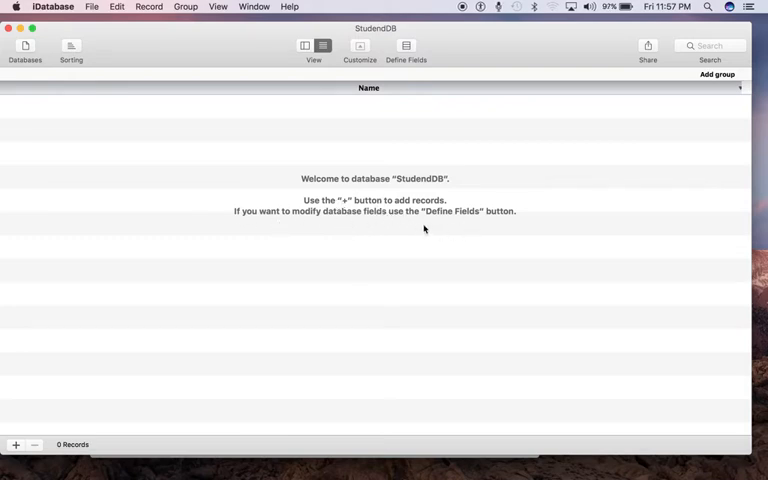
mouse_move(376, 220)
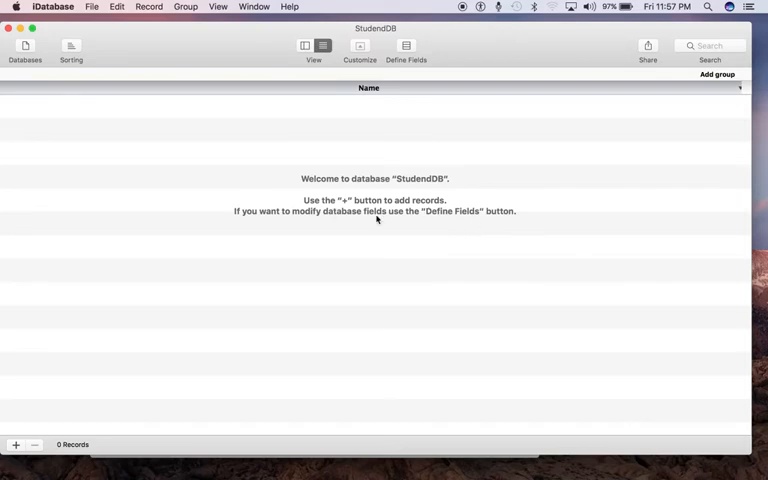
mouse_move(312, 156)
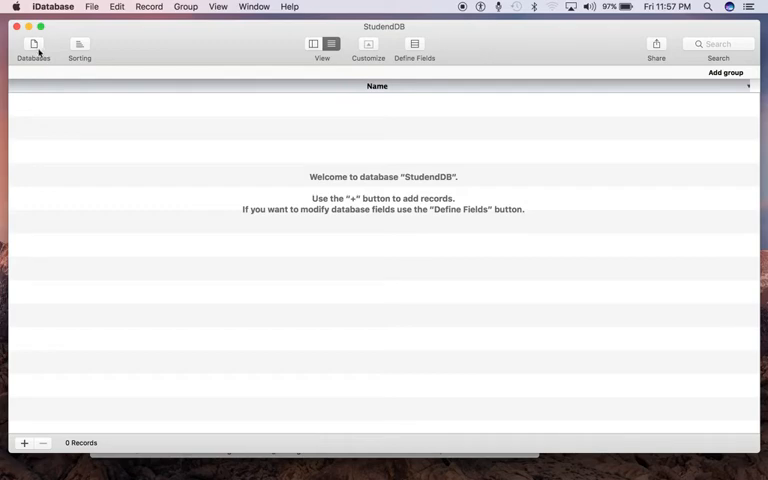
mouse_move(36, 48)
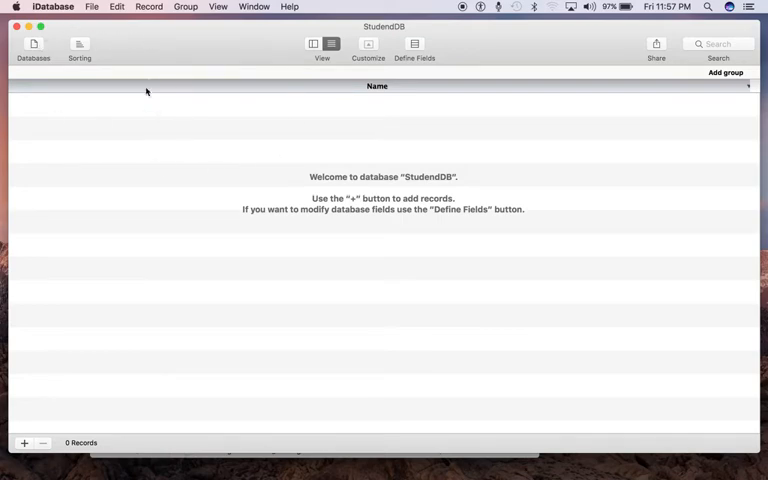
mouse_move(158, 48)
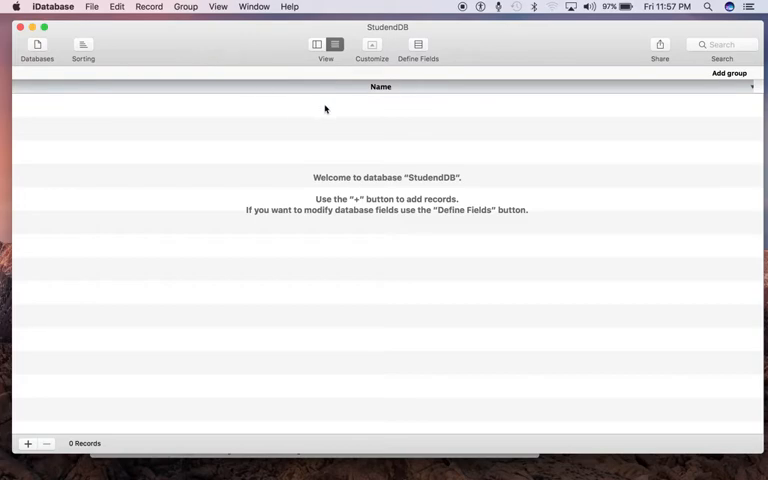
Step: Relabel the database's Name field to Firstname in the field-definition editor
left_click(416, 48)
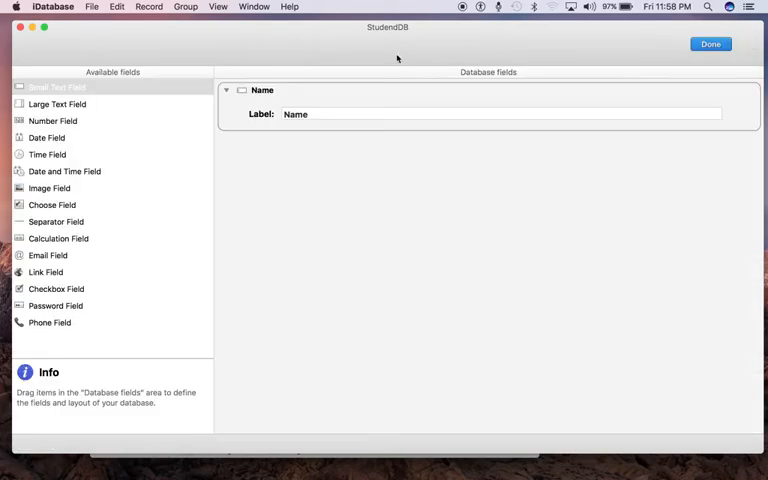
mouse_move(284, 76)
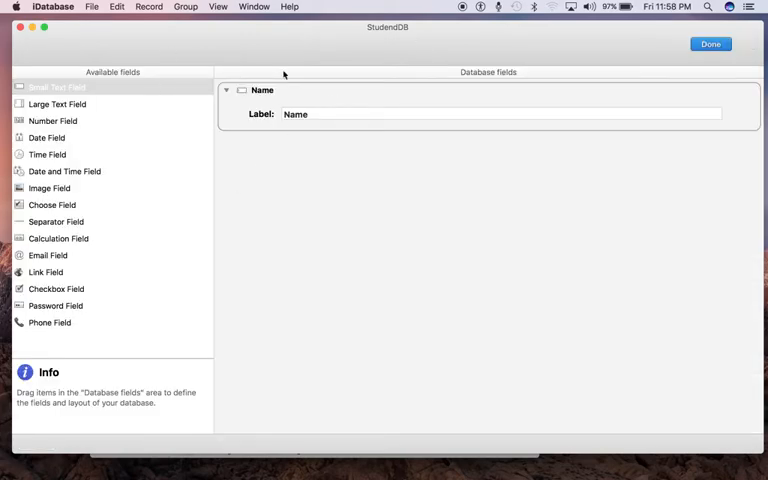
mouse_move(296, 148)
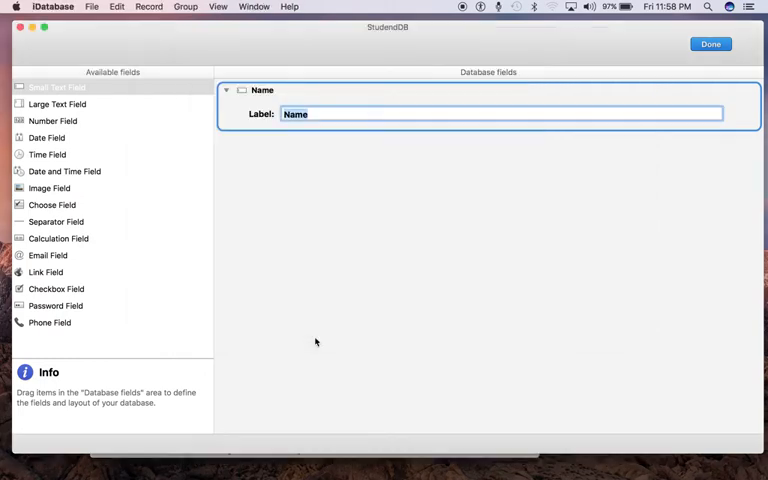
type("Fir")
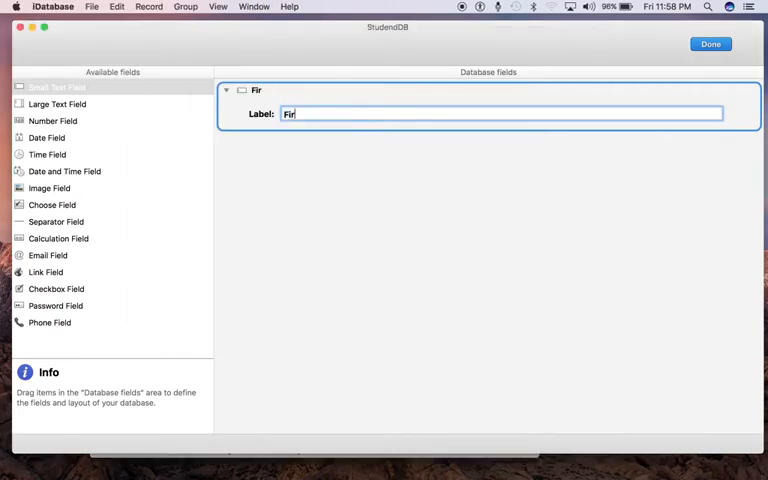
type("stname")
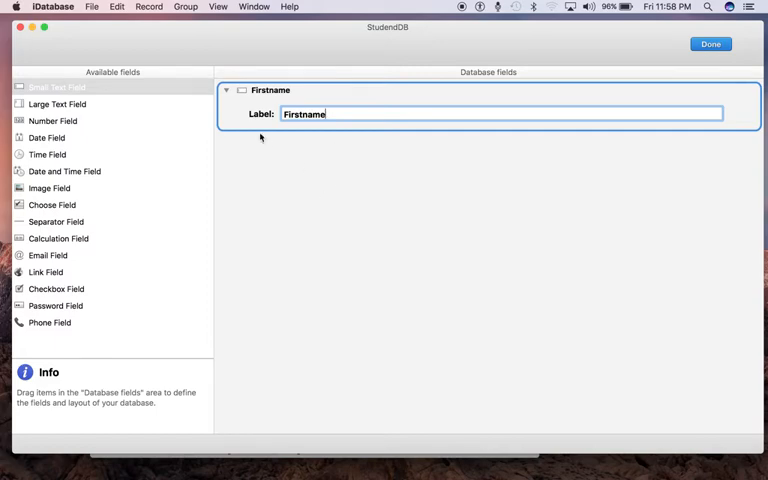
mouse_move(64, 150)
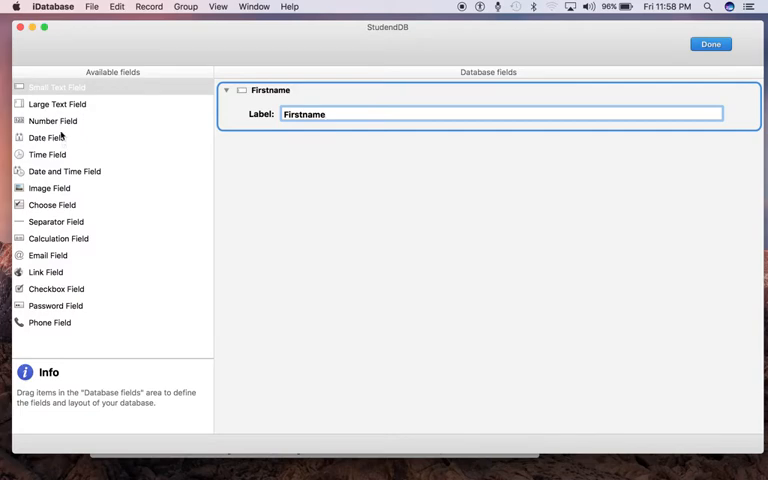
mouse_move(404, 188)
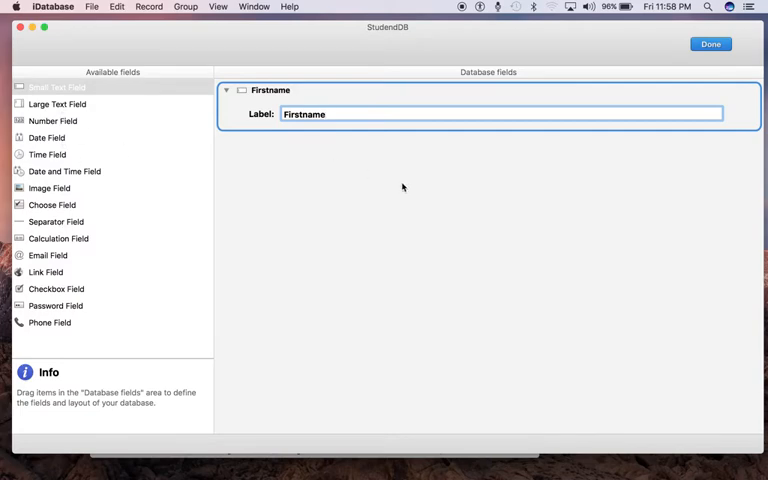
mouse_move(128, 176)
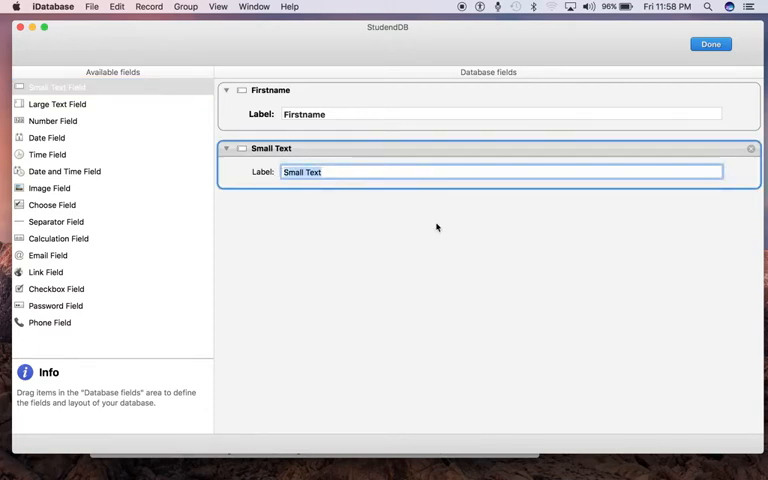
Step: Add a Small Text field labelled Lastname and a Date field labelled DateOfBirth
type("Last")
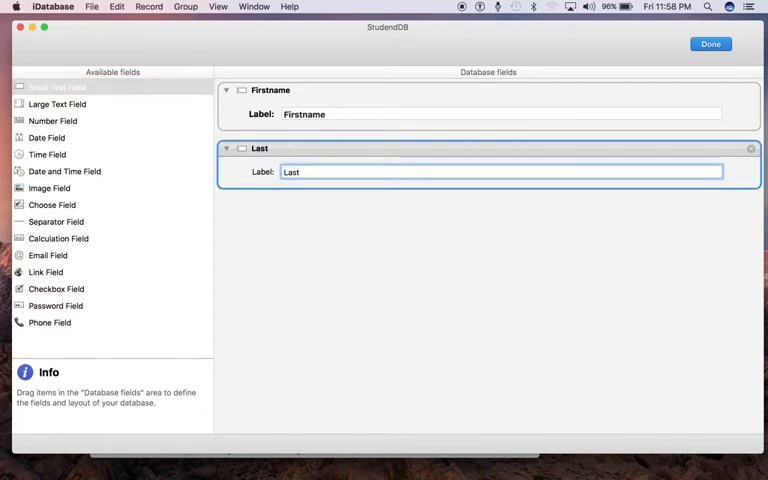
type("name")
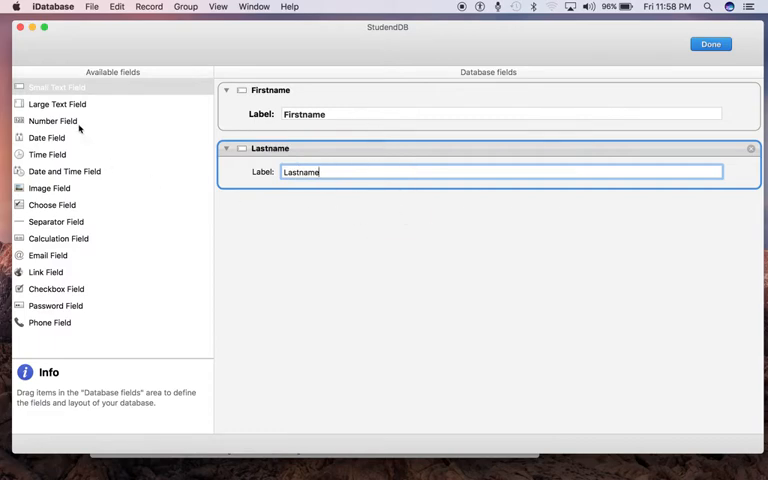
mouse_move(626, 460)
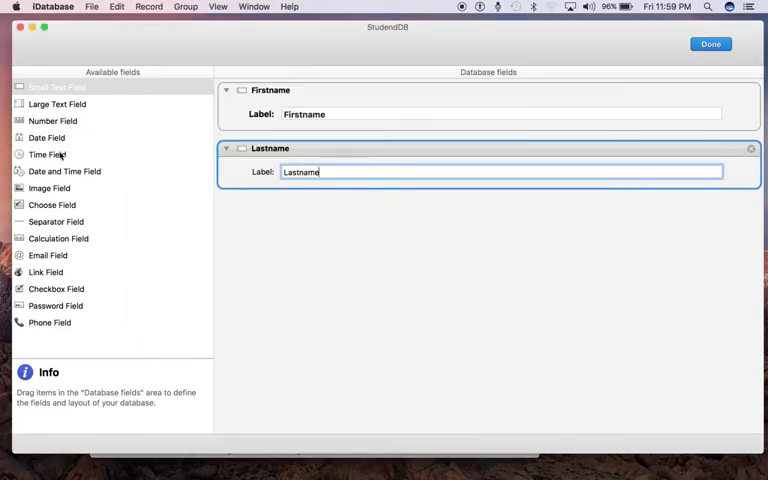
left_click(46, 136)
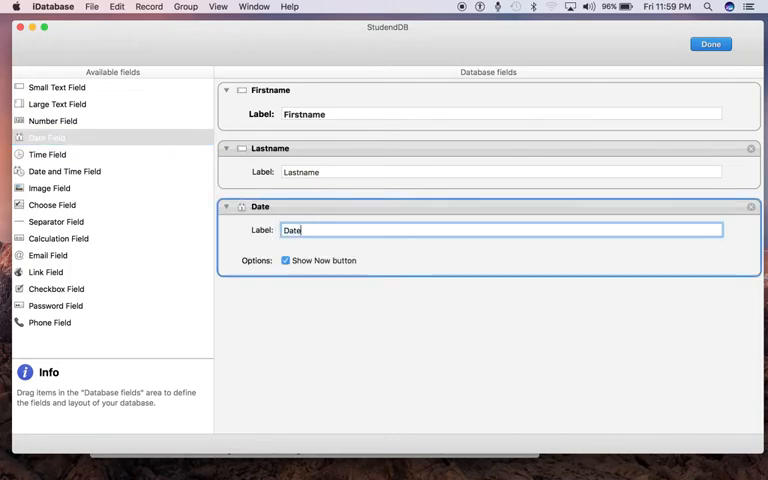
type("OfBir")
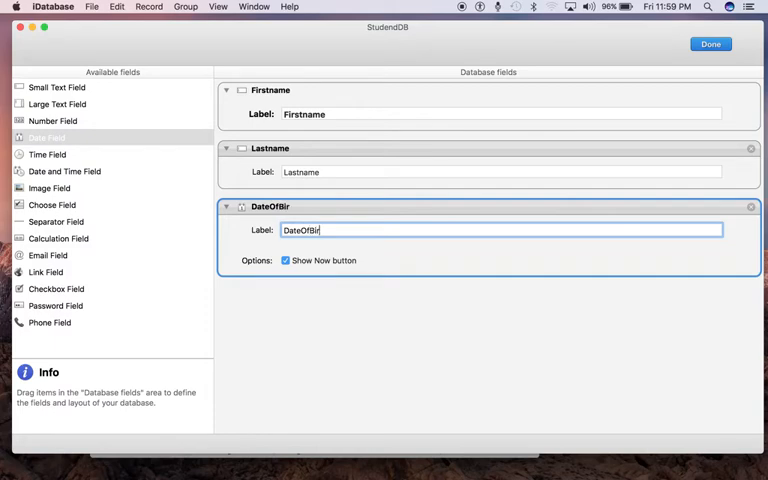
type("th")
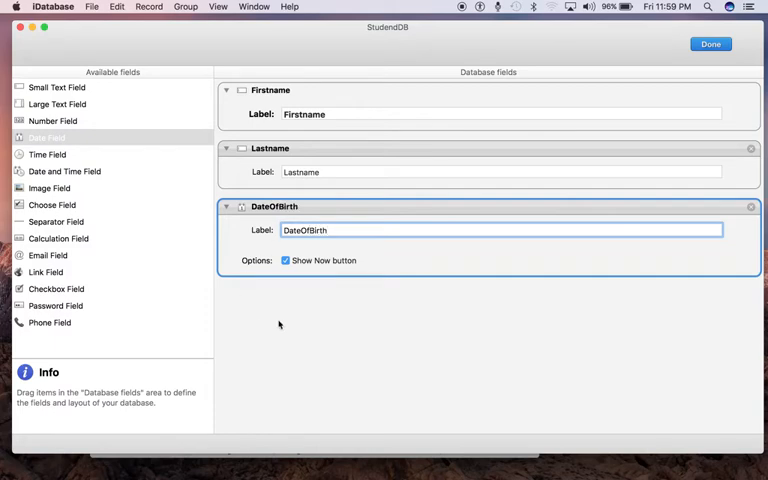
mouse_move(260, 246)
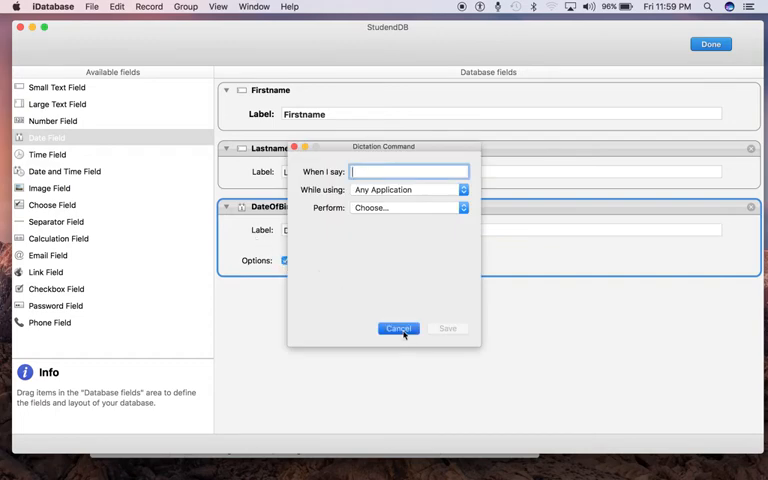
left_click(398, 328)
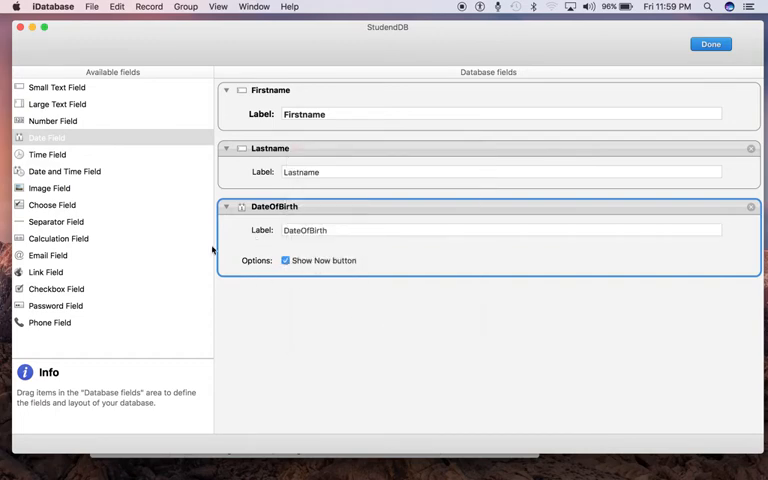
mouse_move(264, 312)
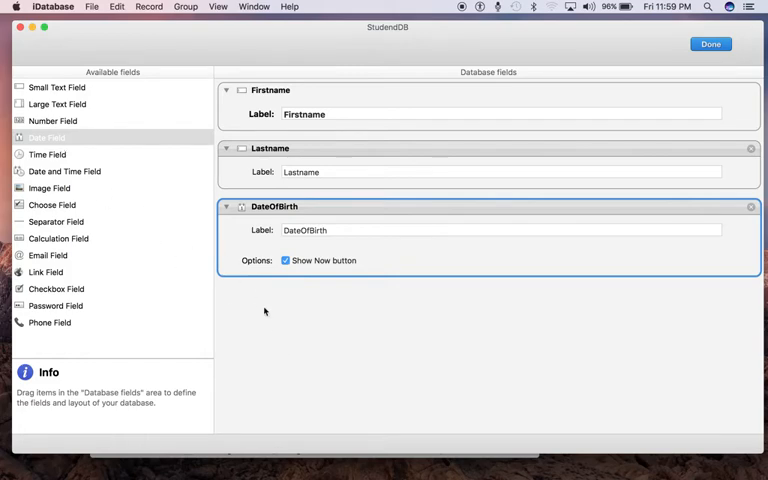
mouse_move(626, 460)
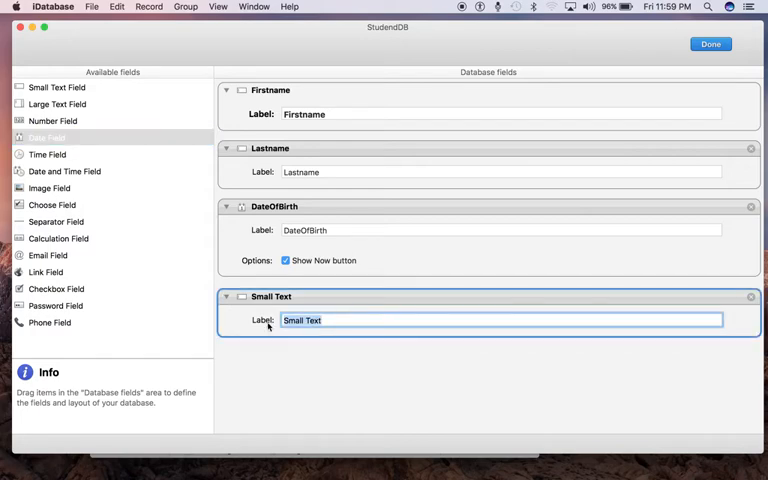
Step: Add a Small Text field labelled Department and a Time field labelled Time_In
type("Department")
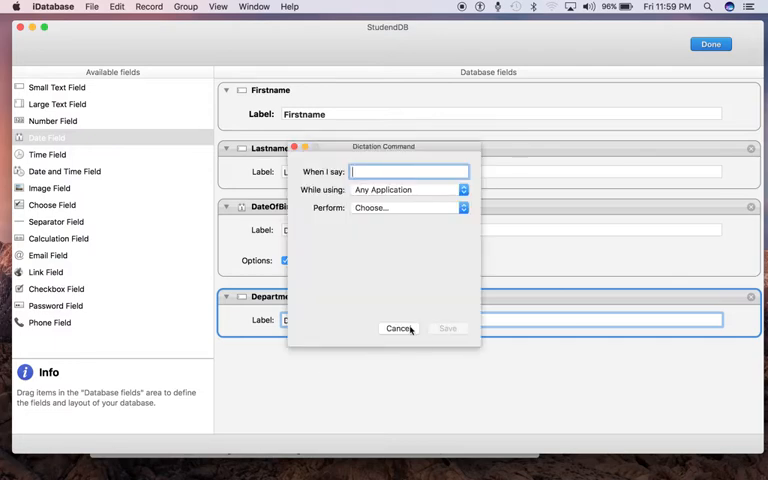
left_click(400, 328)
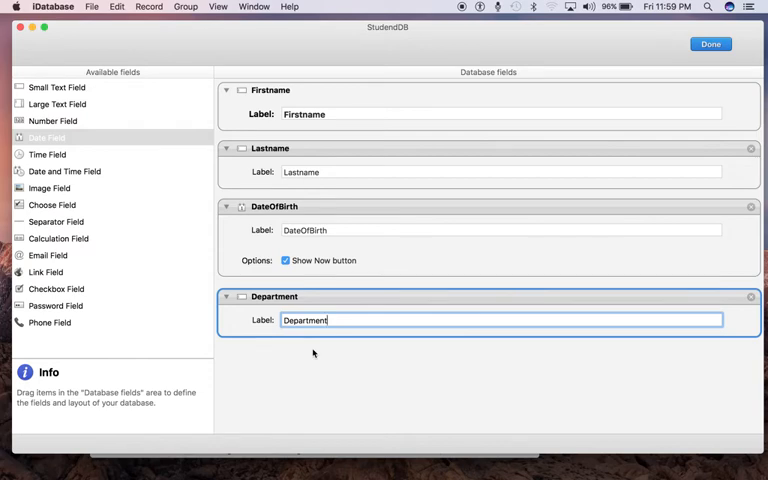
mouse_move(296, 404)
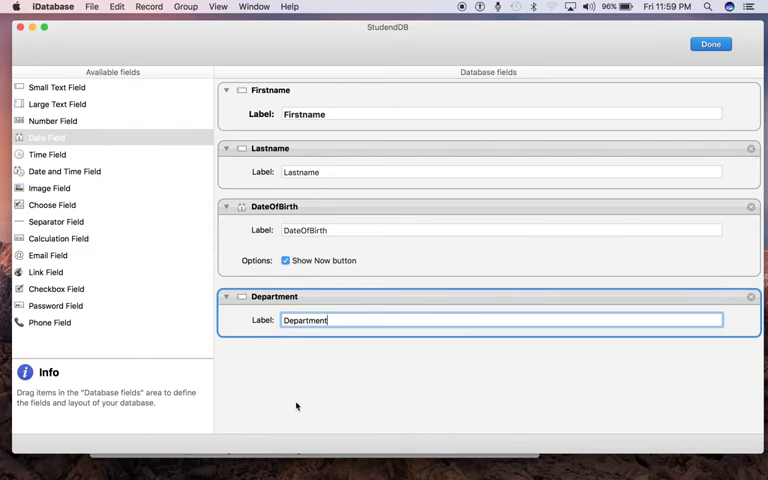
mouse_move(54, 164)
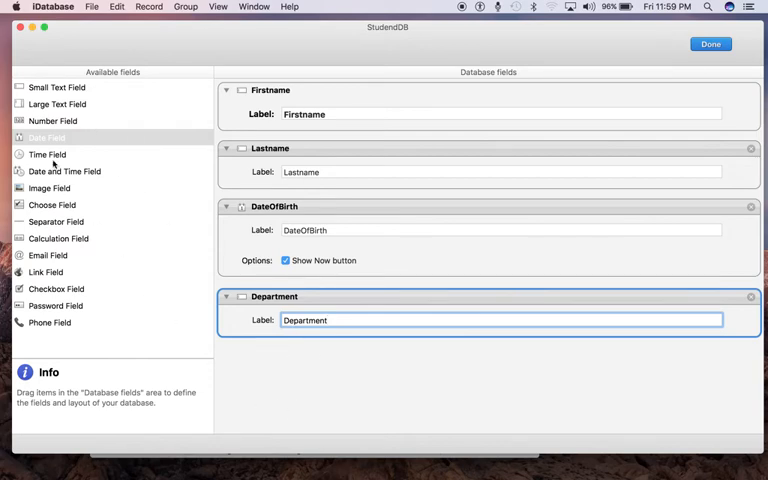
left_click(48, 154)
type("T")
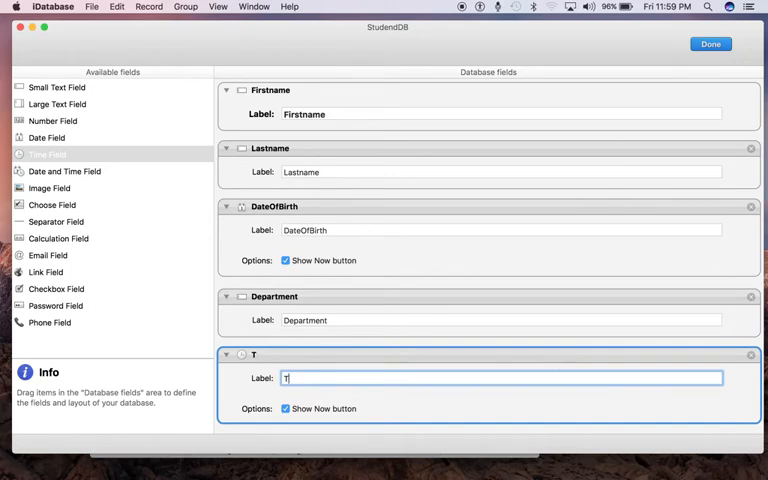
type("ime_In")
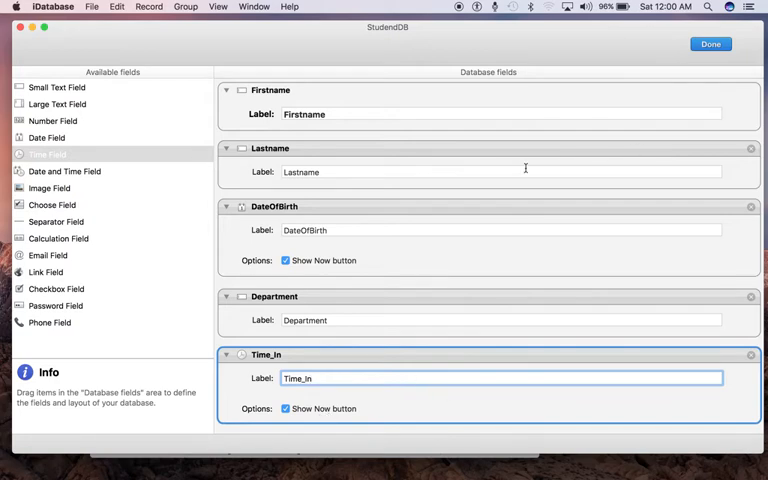
left_click(710, 44)
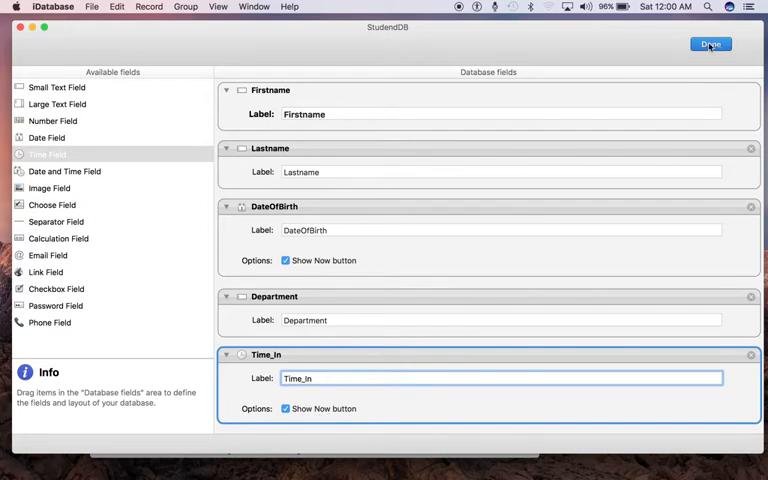
Step: Save the field definitions with Done and add a first, still-empty record
left_click(710, 44)
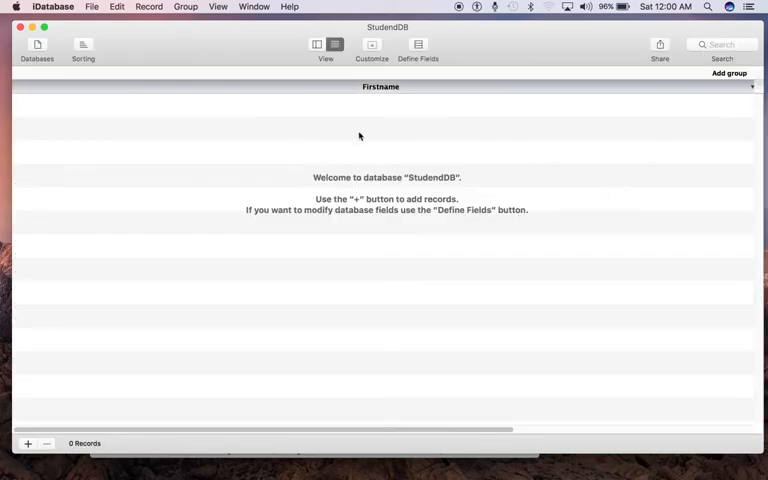
mouse_move(342, 158)
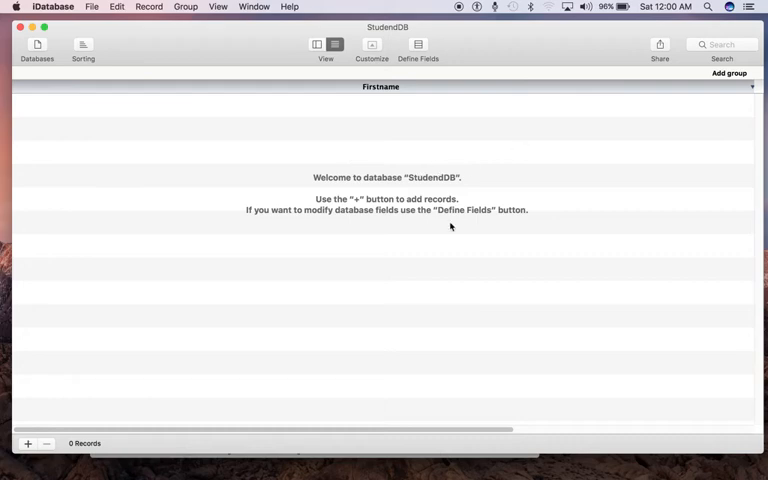
mouse_move(484, 172)
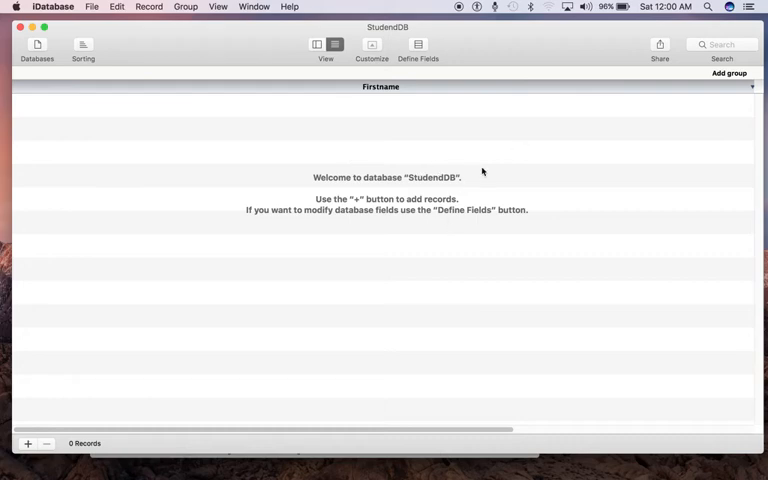
mouse_move(110, 172)
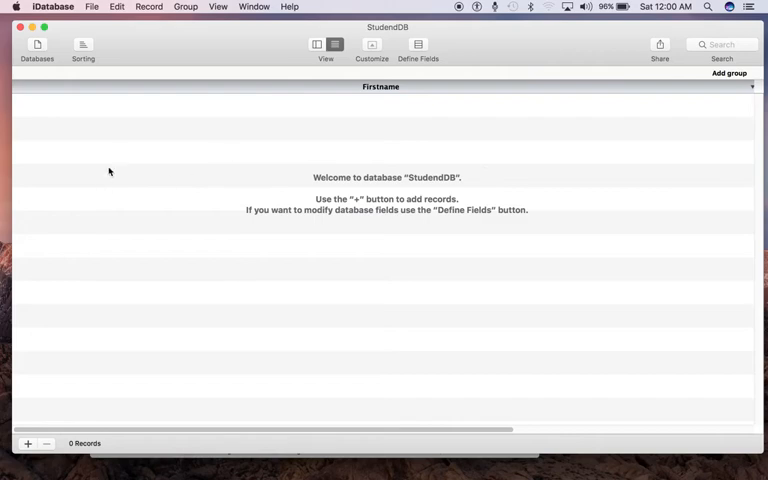
mouse_move(124, 42)
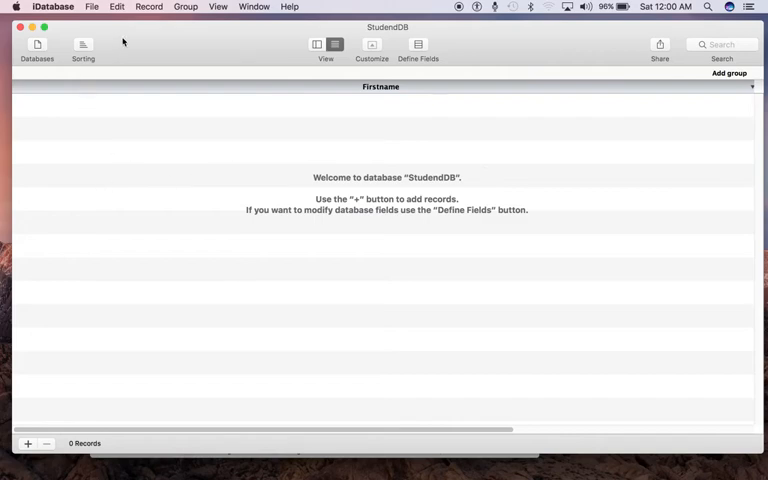
mouse_move(352, 214)
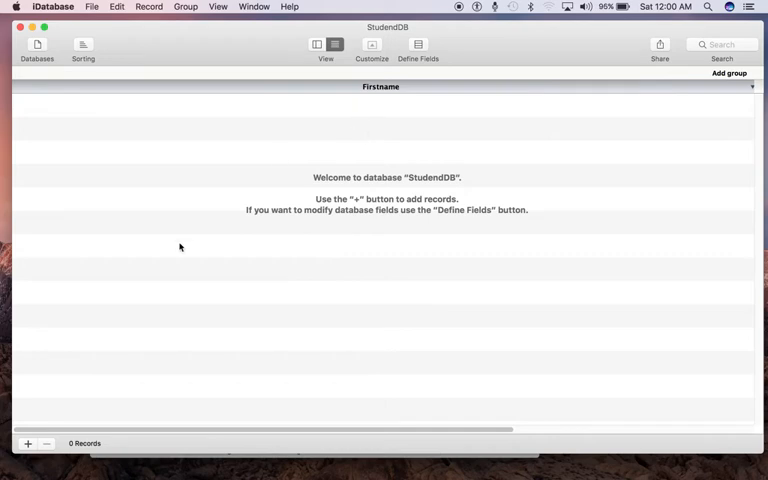
left_click(28, 444)
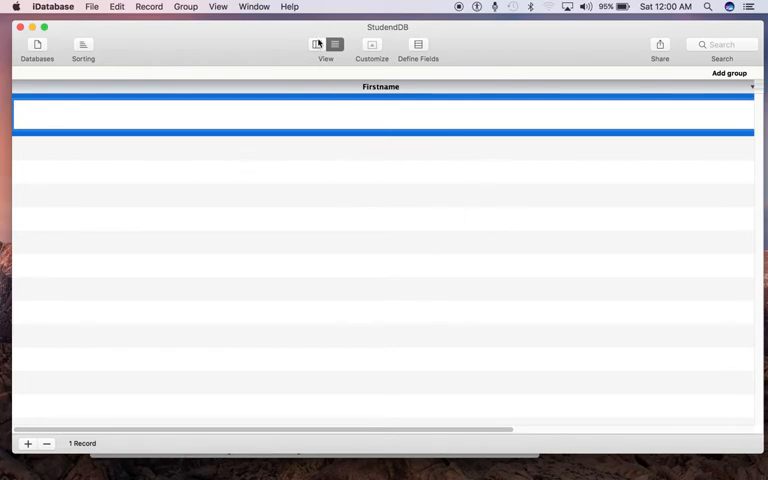
Step: Enter the first student's name: Firstname Kindson, Lastname Munonye
left_click(316, 44)
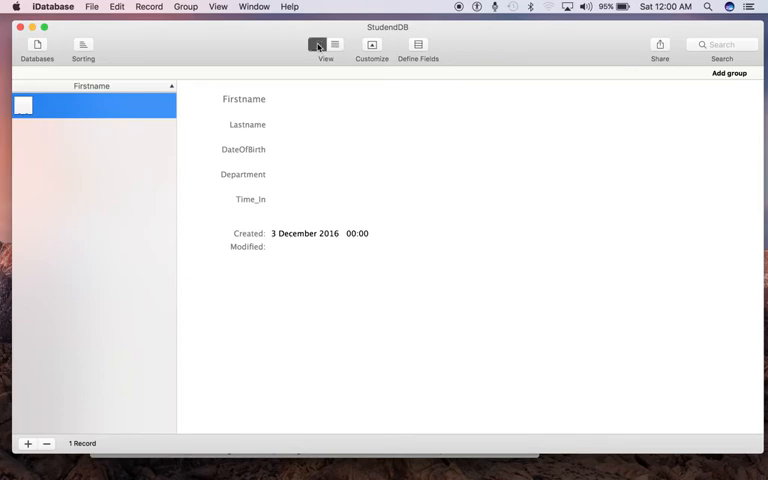
left_click(316, 44)
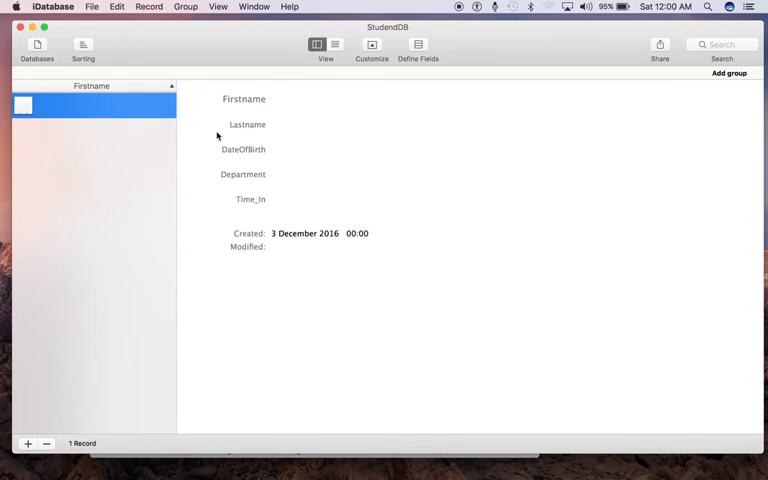
mouse_move(280, 140)
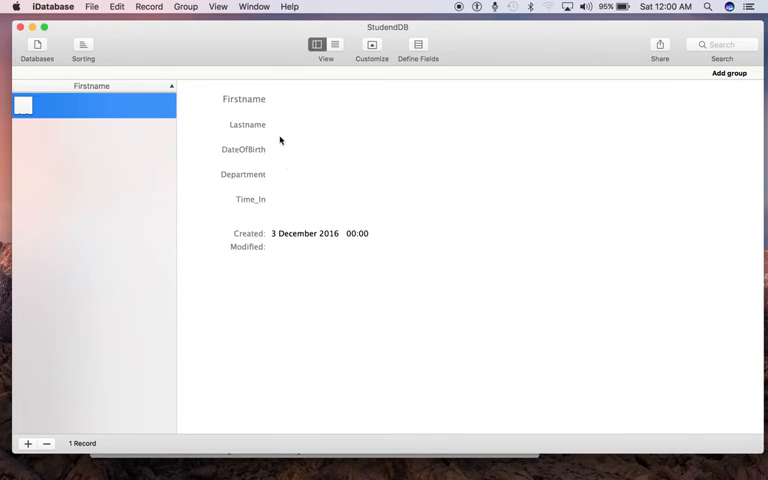
mouse_move(282, 102)
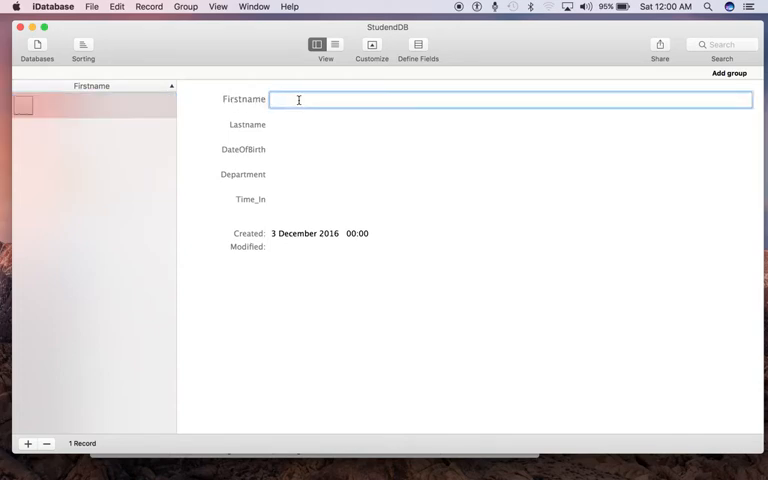
type("Kindson")
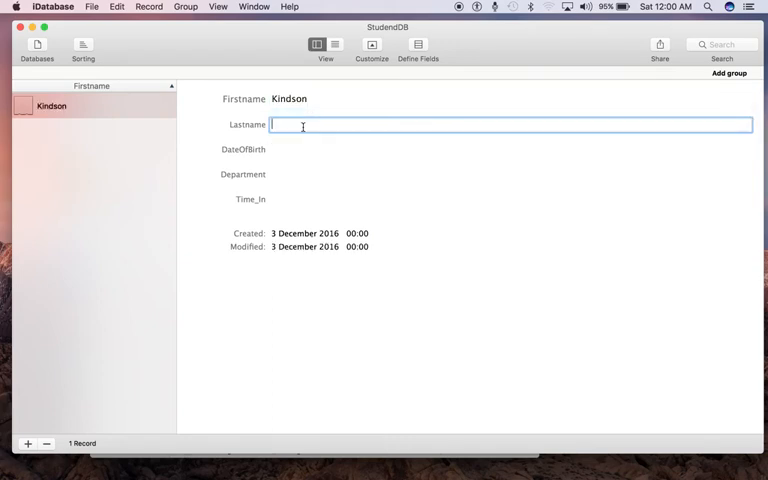
type("Munonye")
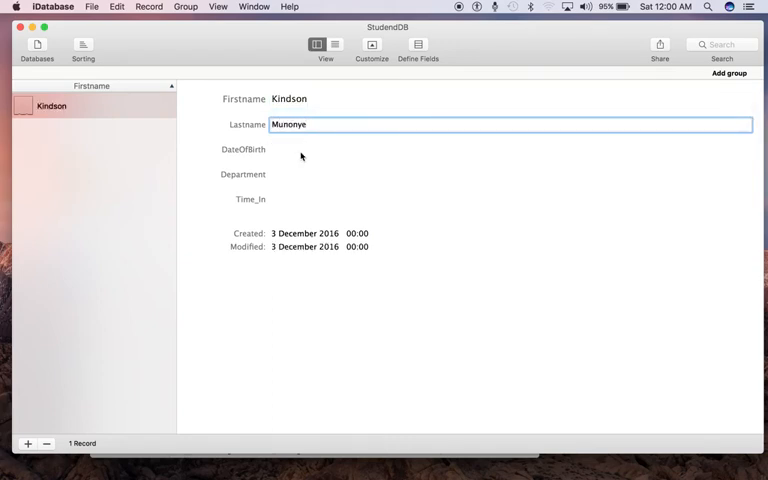
Step: Set DateOfBirth to 3 Dec 1985, Department to Computer Science and Time_In to now
left_click(300, 148)
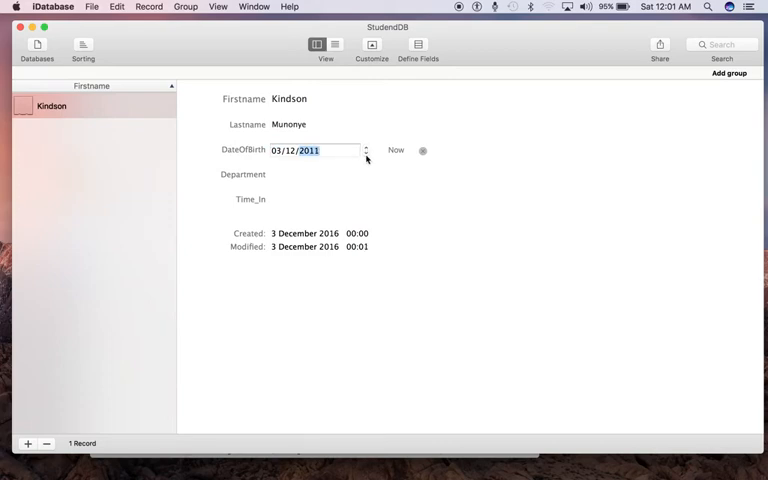
type("2004")
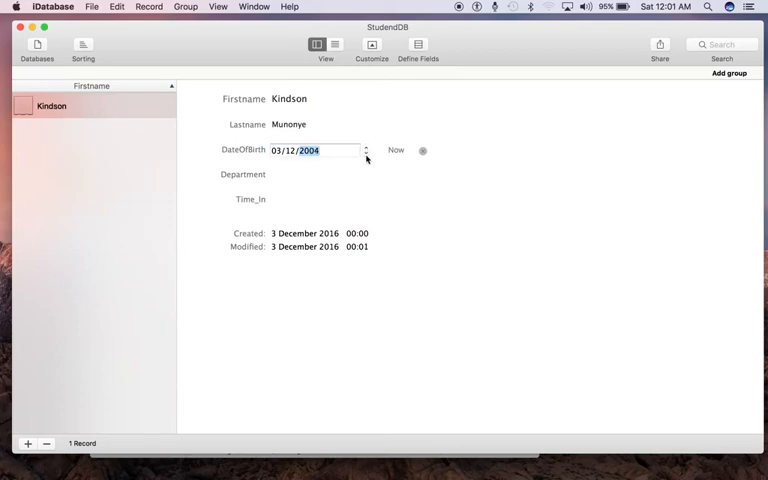
type("1990")
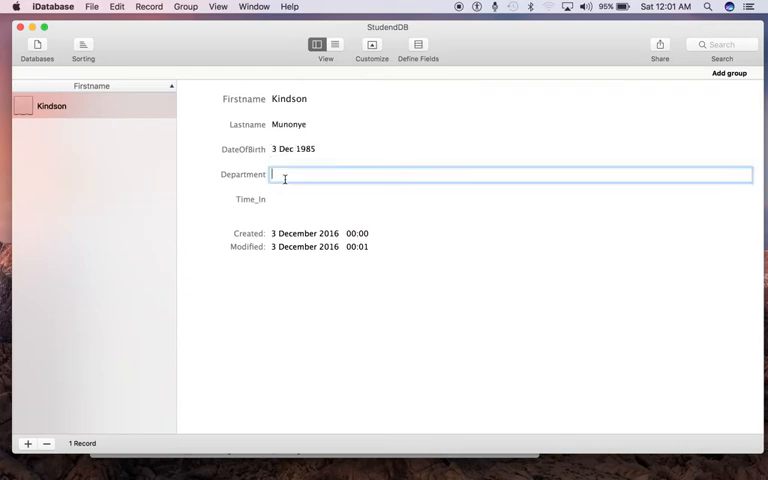
type("Computer SCie")
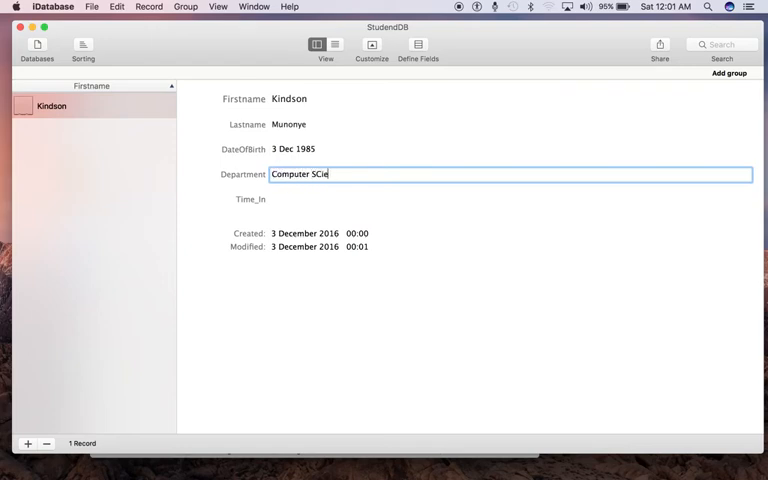
key("backspace")
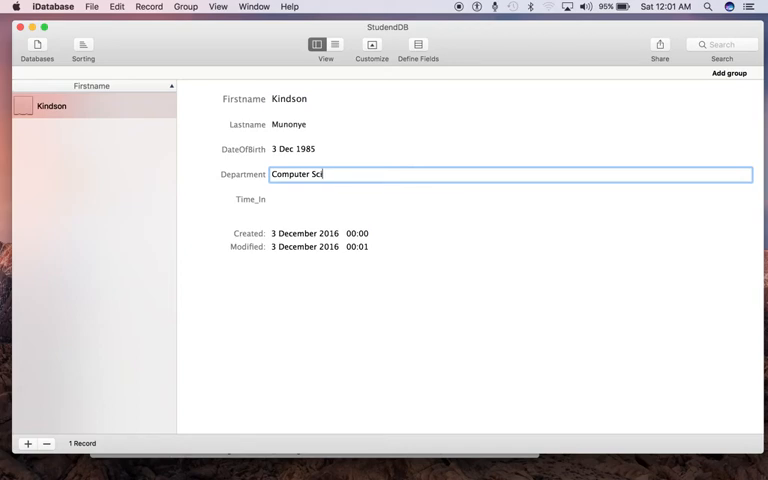
type("ce")
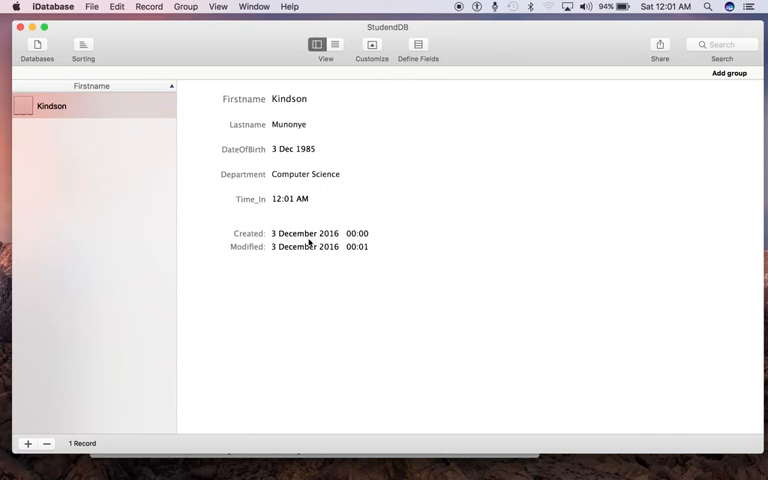
mouse_move(312, 196)
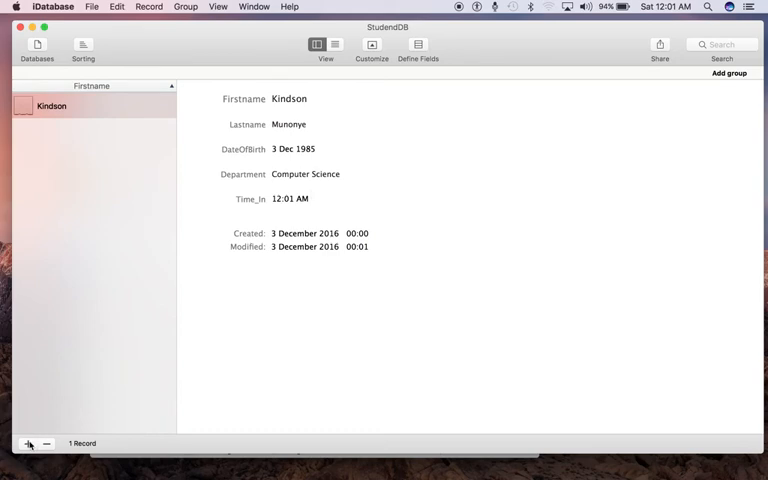
left_click(28, 444)
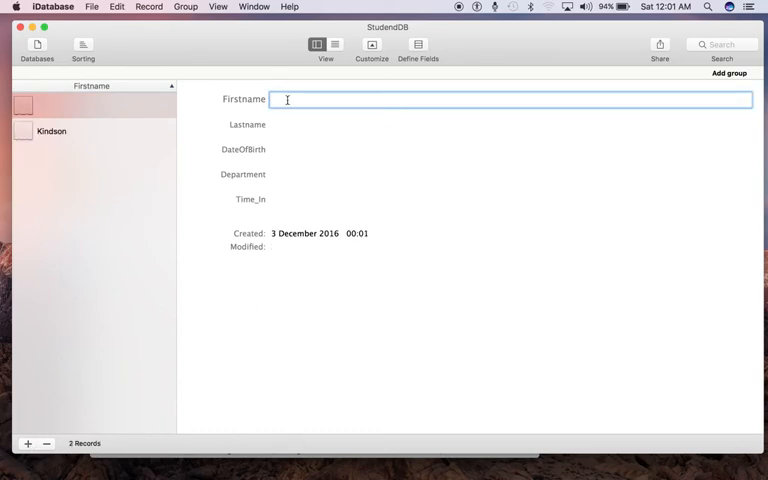
type("Sa")
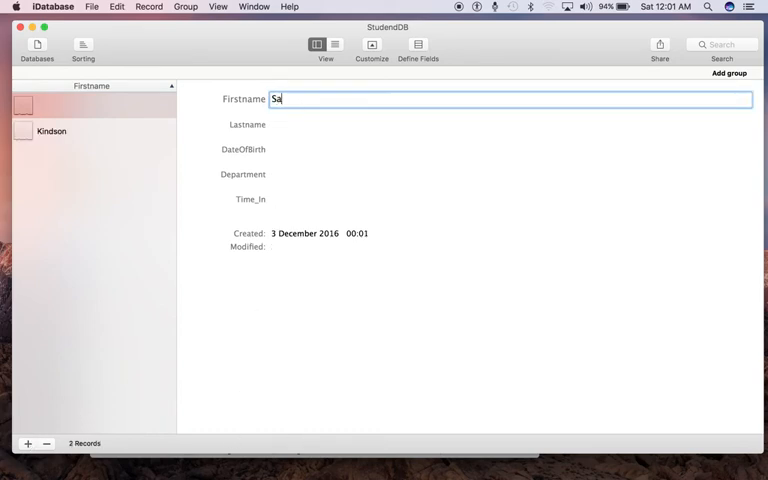
type("Imo")
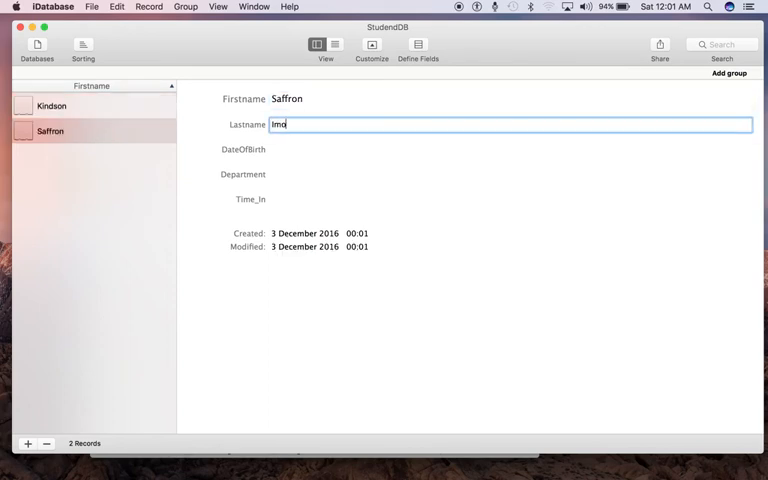
type("lode")
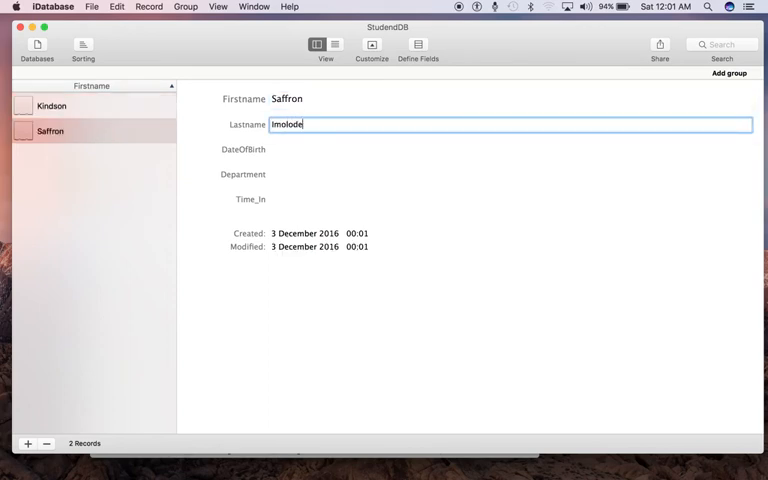
left_click(300, 150)
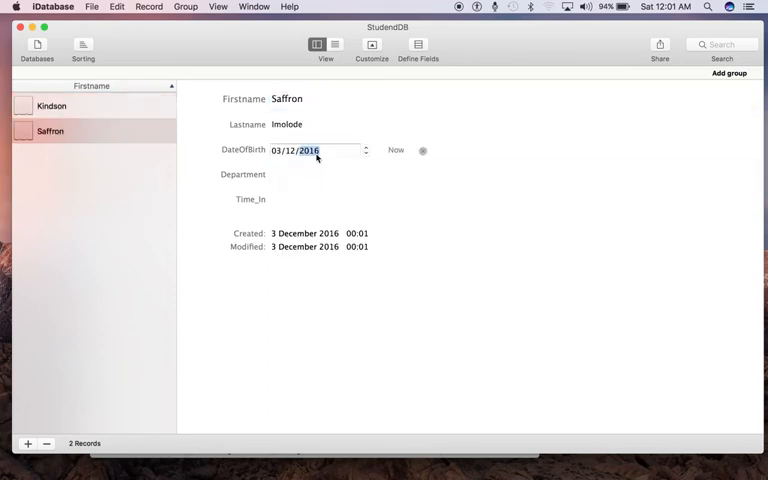
type("Ed")
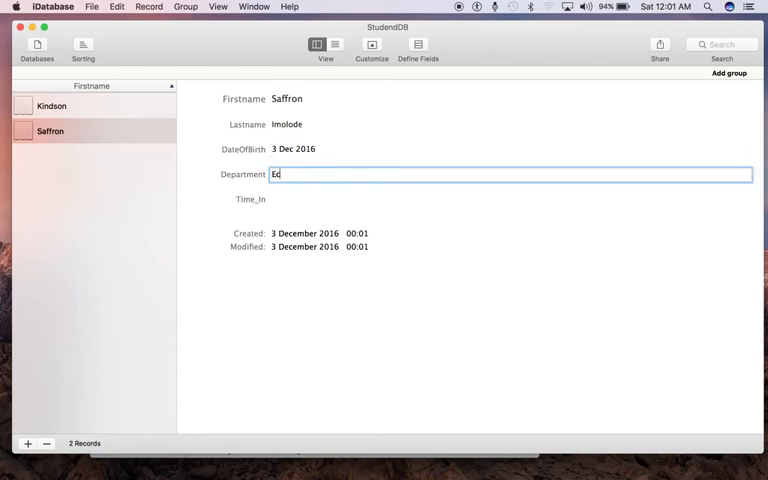
type("conomics")
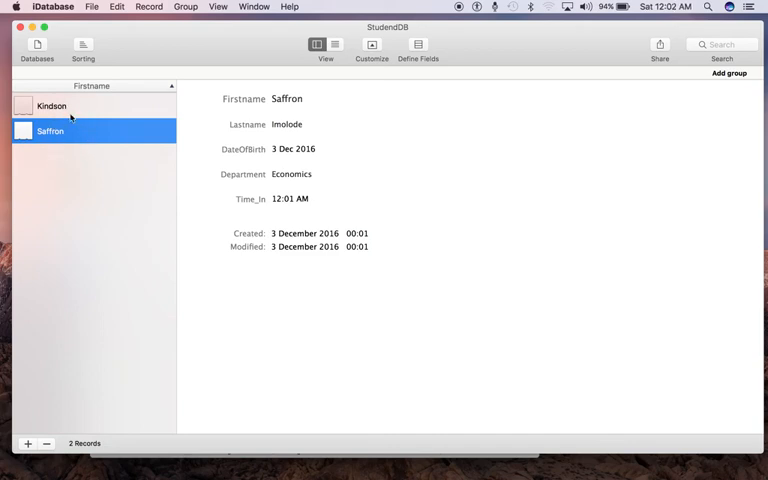
mouse_move(98, 86)
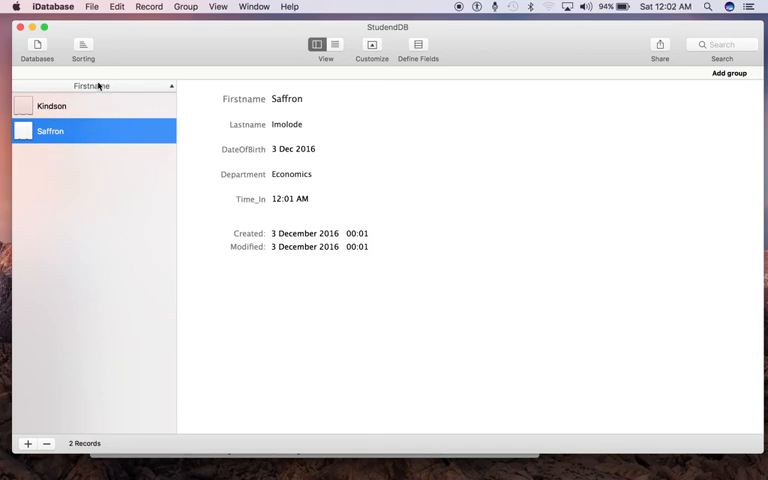
Step: Switch StudentDB to list view showing Saffron and Kindson with Firstname, Lastname, DateOfBirth, Department, Time_in columns
left_click(50, 132)
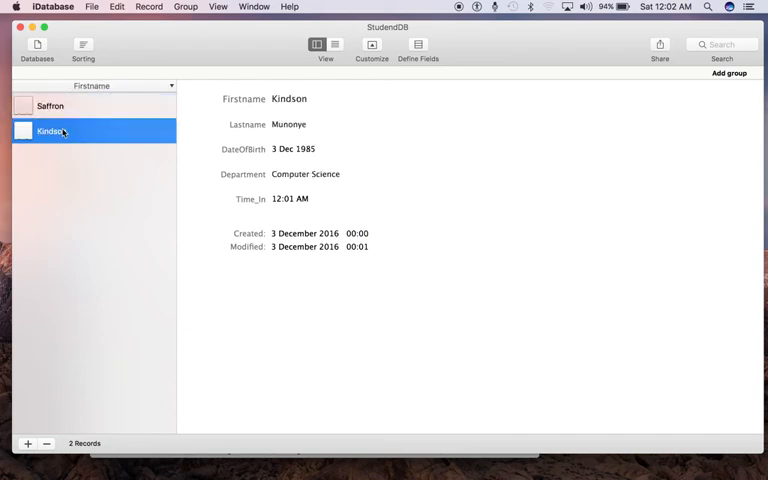
mouse_move(340, 40)
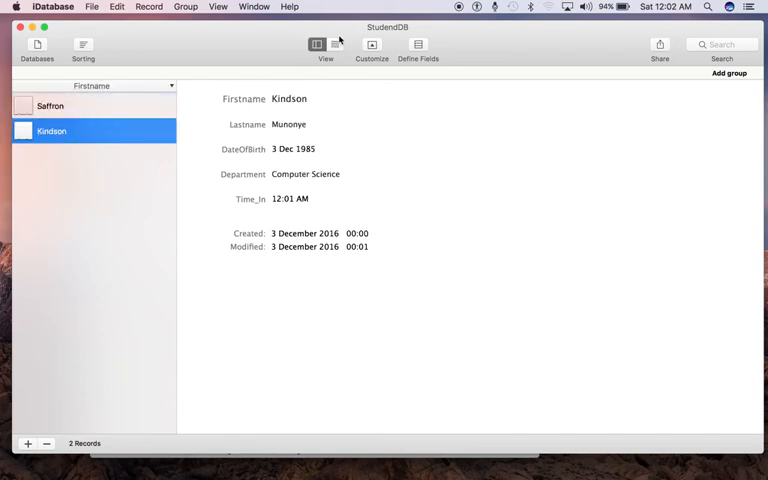
left_click(336, 44)
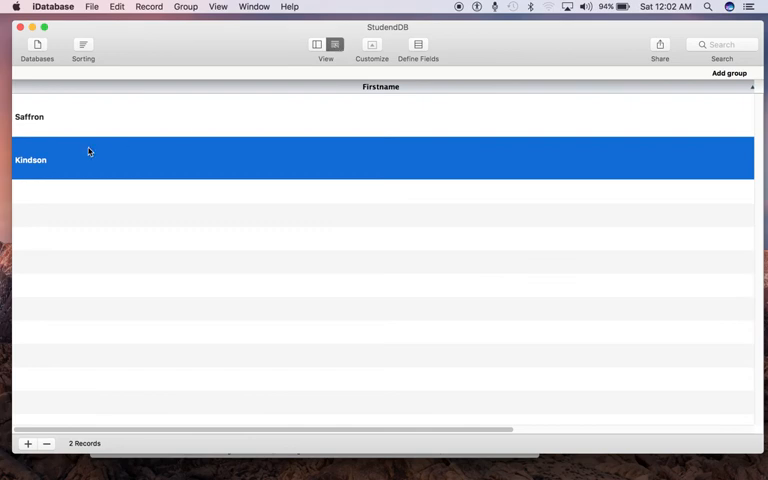
mouse_move(624, 142)
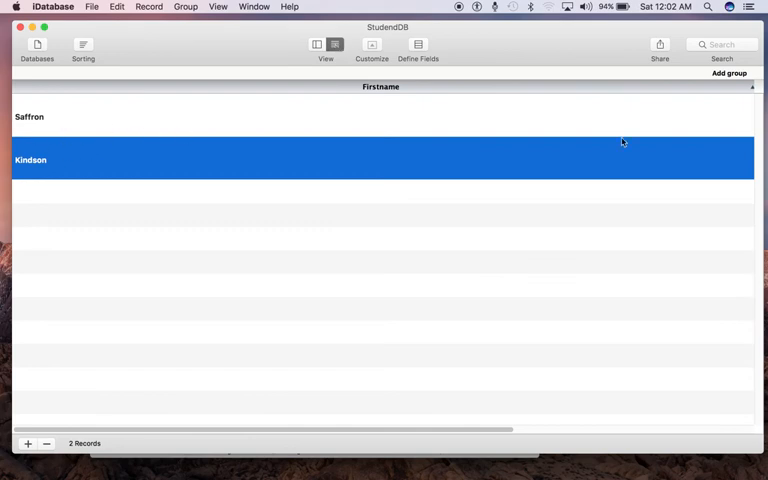
mouse_move(566, 402)
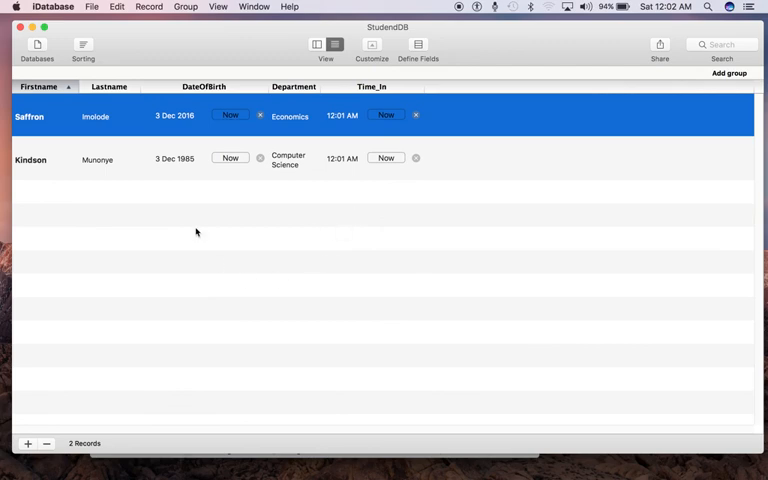
mouse_move(80, 112)
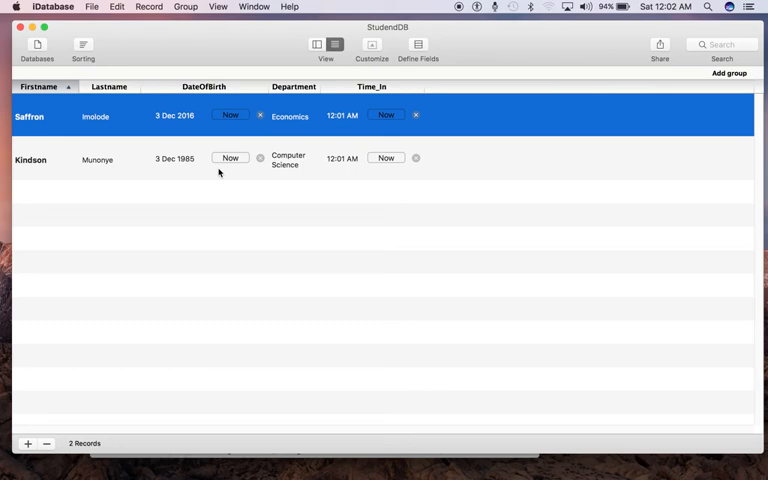
mouse_move(180, 216)
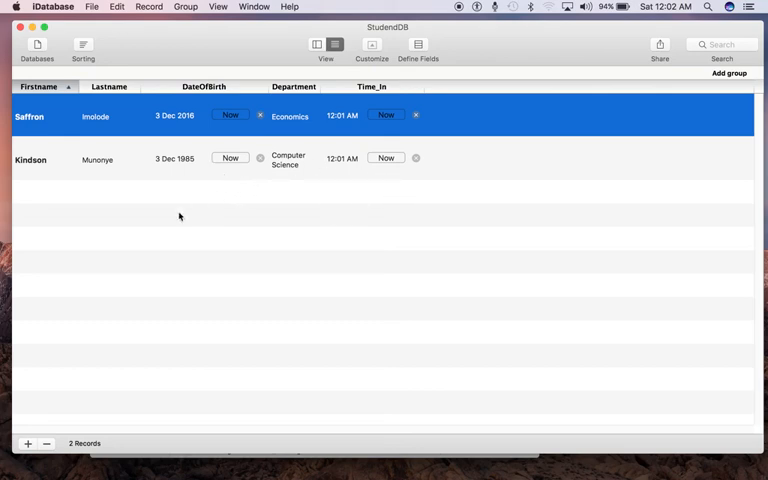
mouse_move(200, 256)
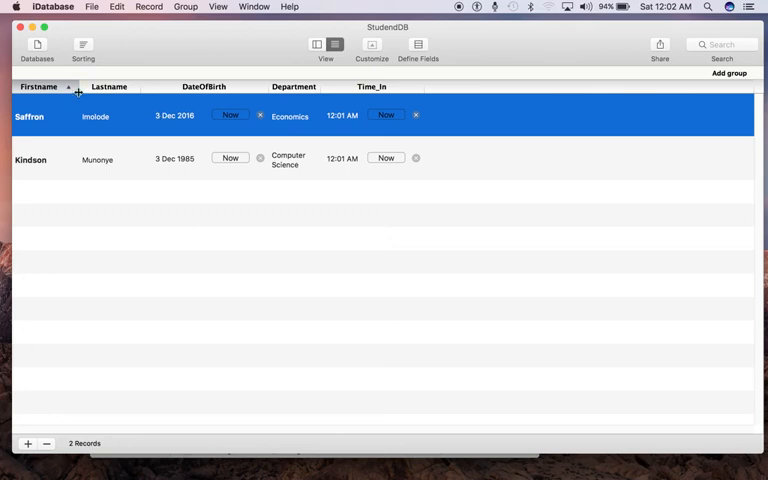
mouse_move(312, 32)
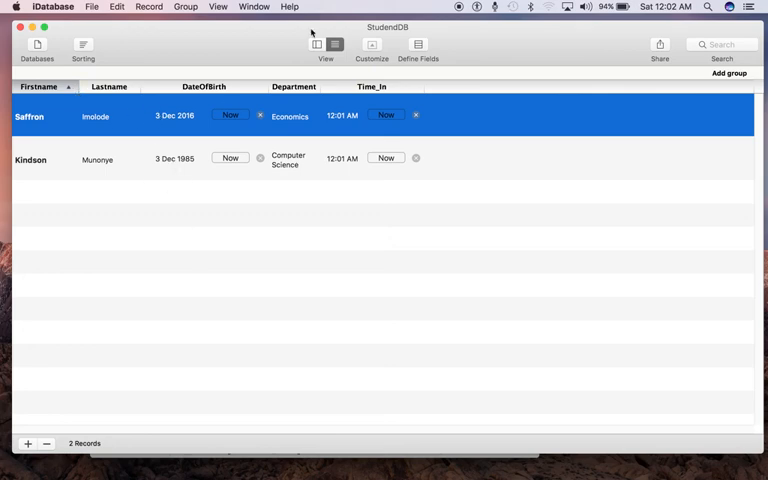